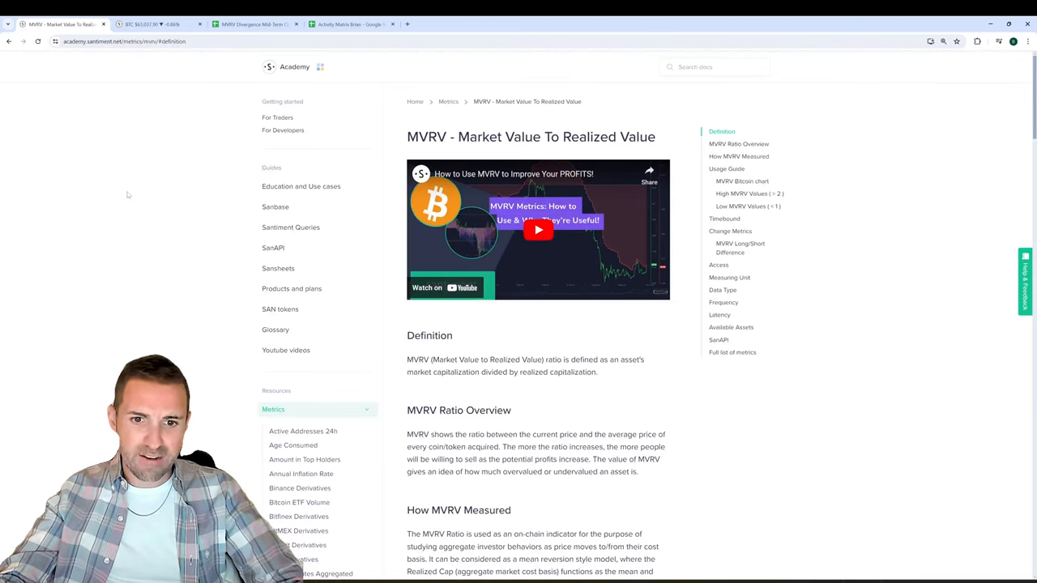
Read the Academy MVRV article, highlighting the ratio overview paragraph and definition sentence.
scroll(down, 3)
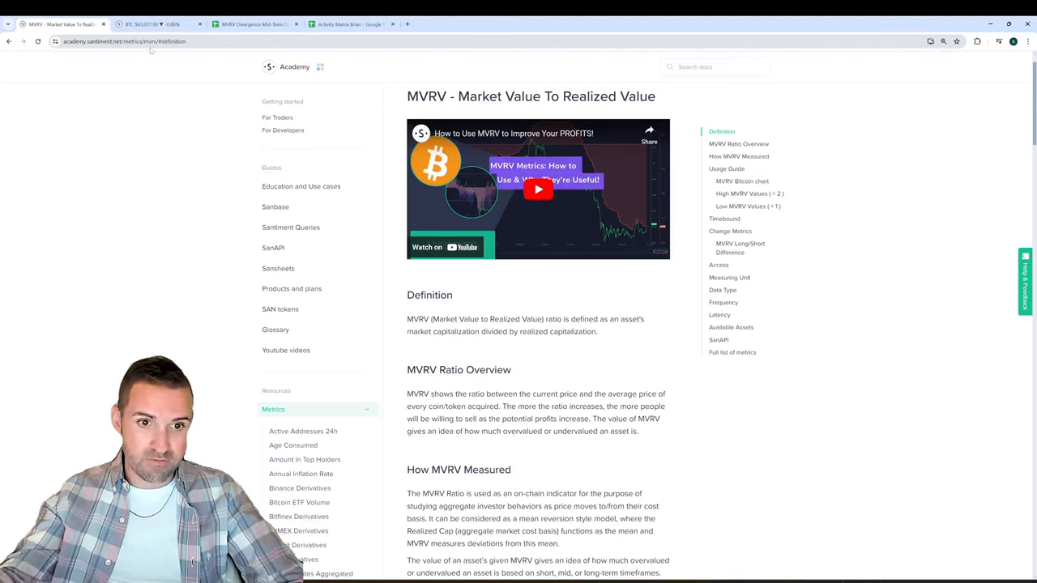
mouse_move(136, 219)
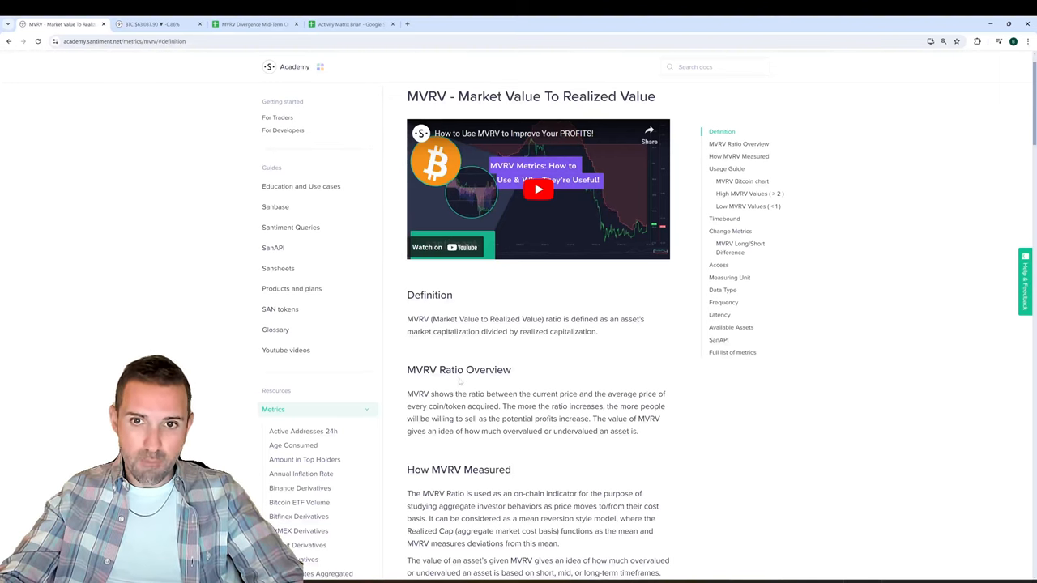
mouse_move(558, 224)
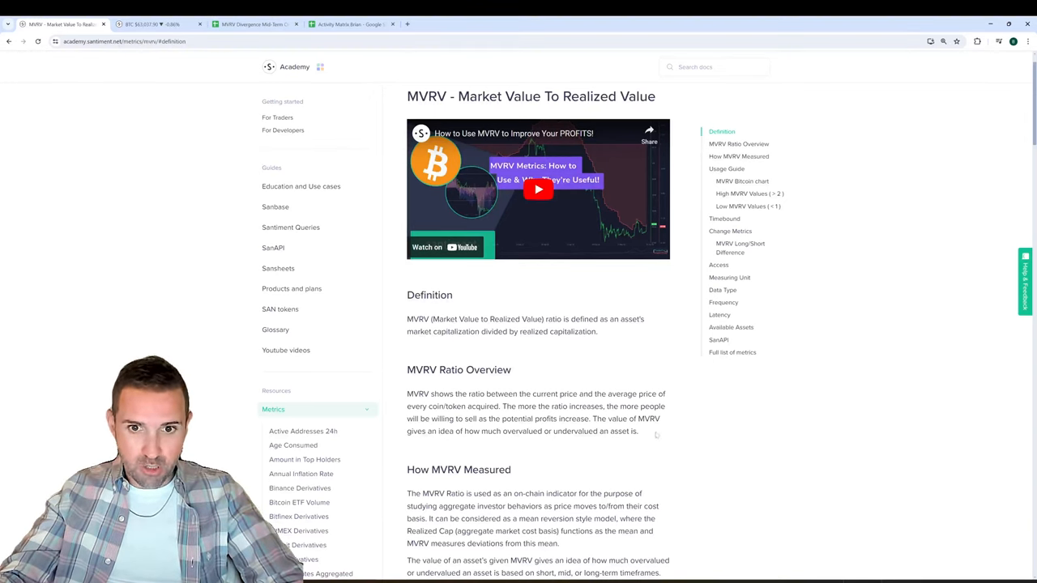
drag(406, 394, 638, 431)
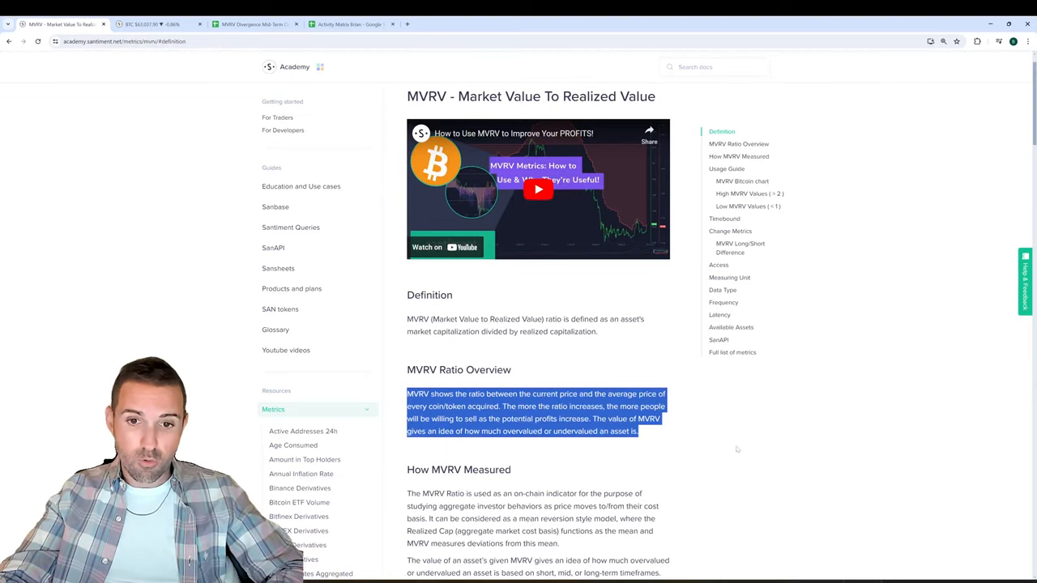
scroll(down, 3)
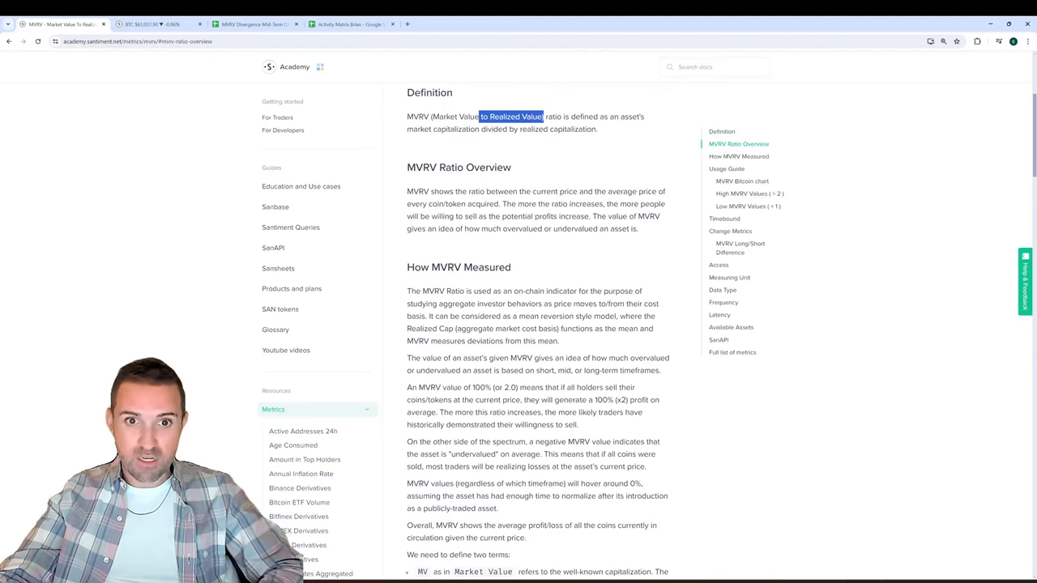
drag(407, 291, 590, 358)
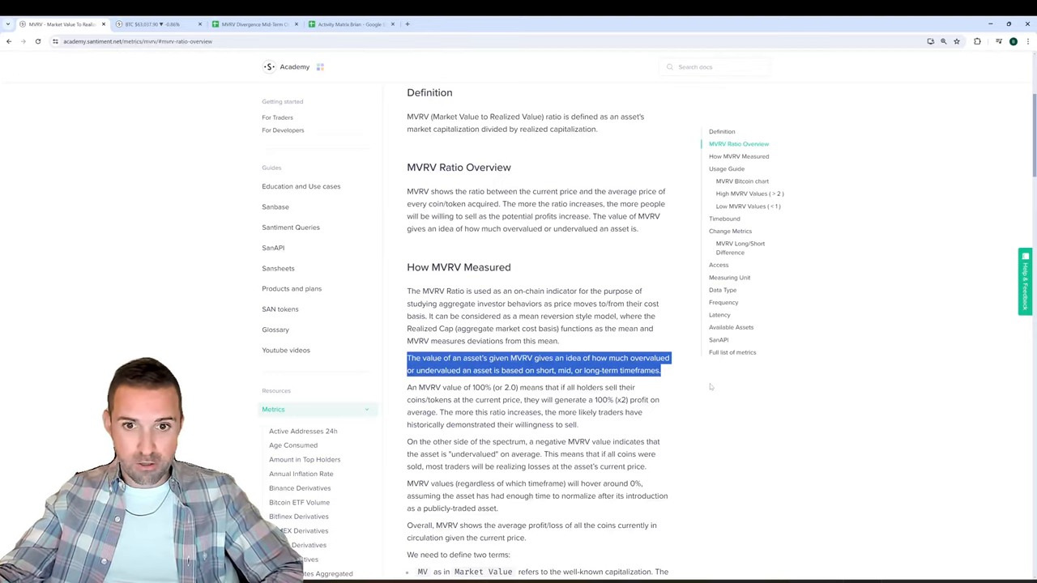
Switch to the Santiment app showing the Bitcoin price and MVRV ratio chart.
click(739, 156)
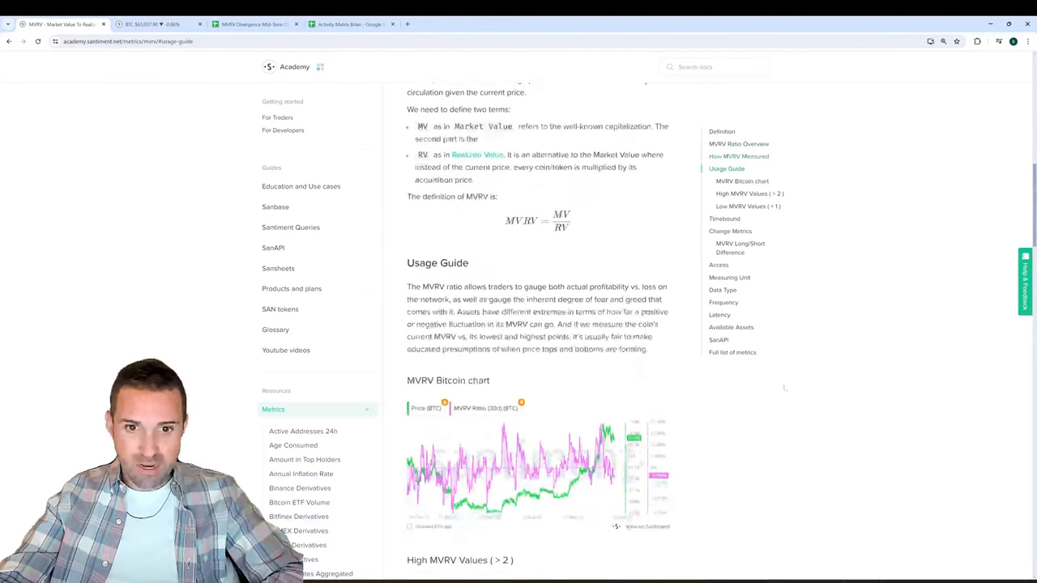
click(749, 194)
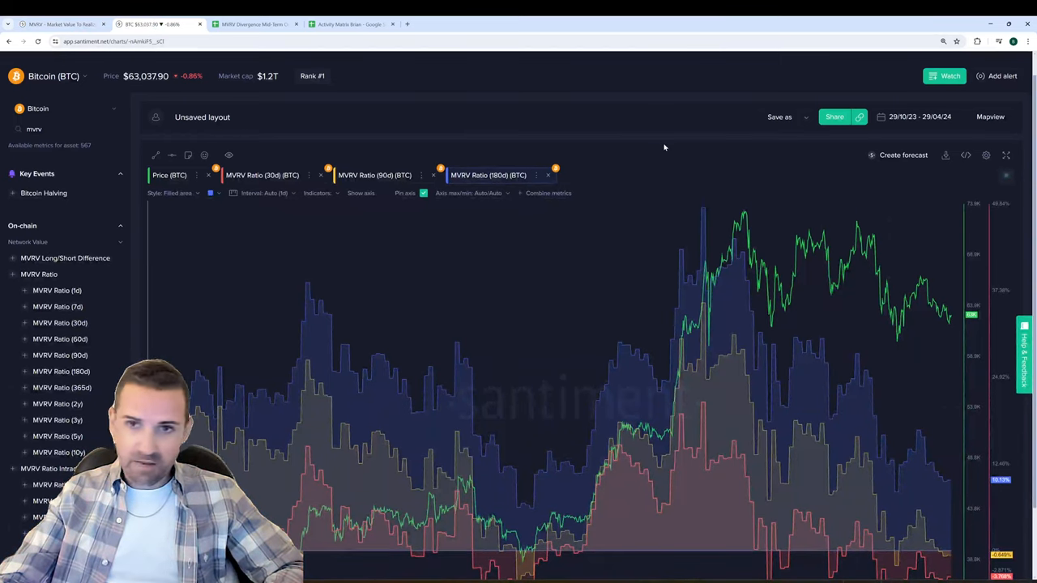
mouse_move(630, 138)
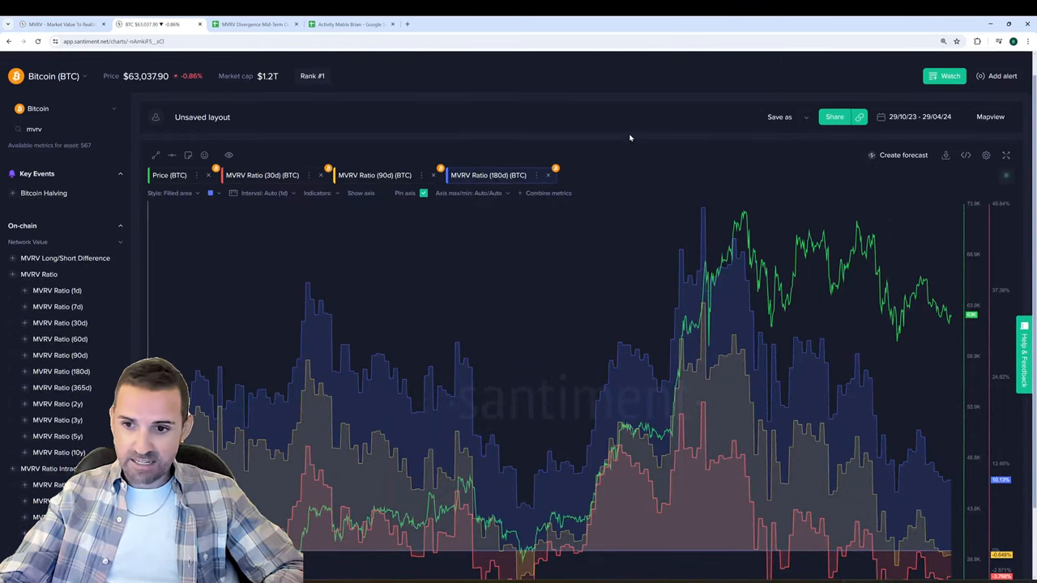
mouse_move(521, 146)
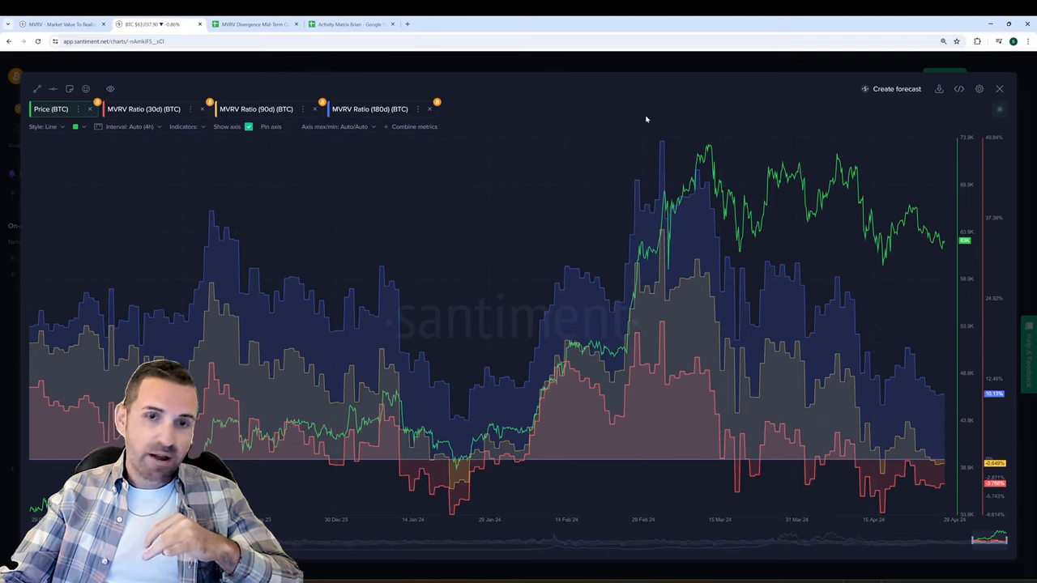
Isolate the 30-day and 180-day MVRV ratios in turn, then restore all metrics on the chart.
click(149, 109)
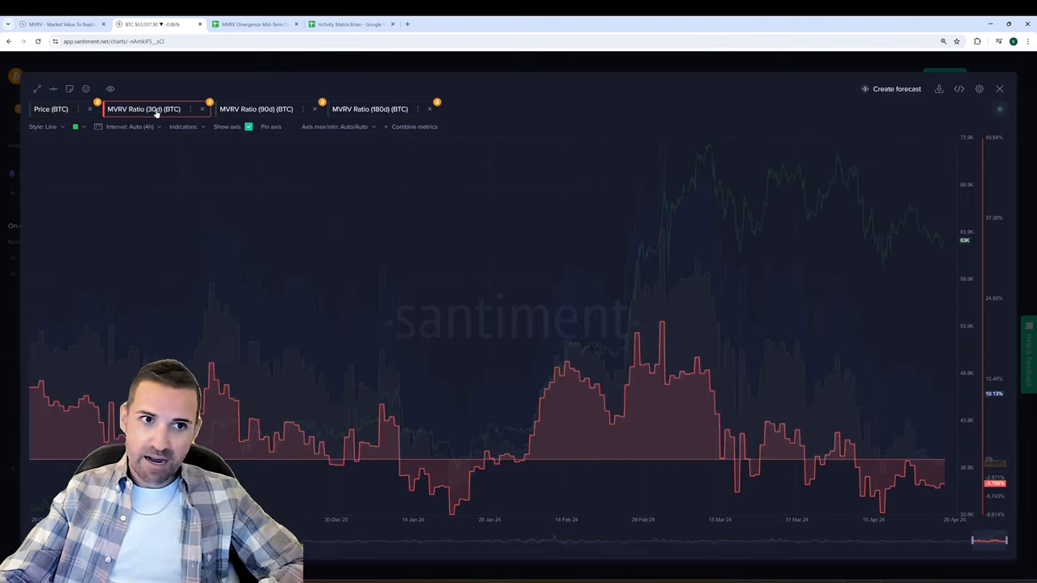
click(370, 109)
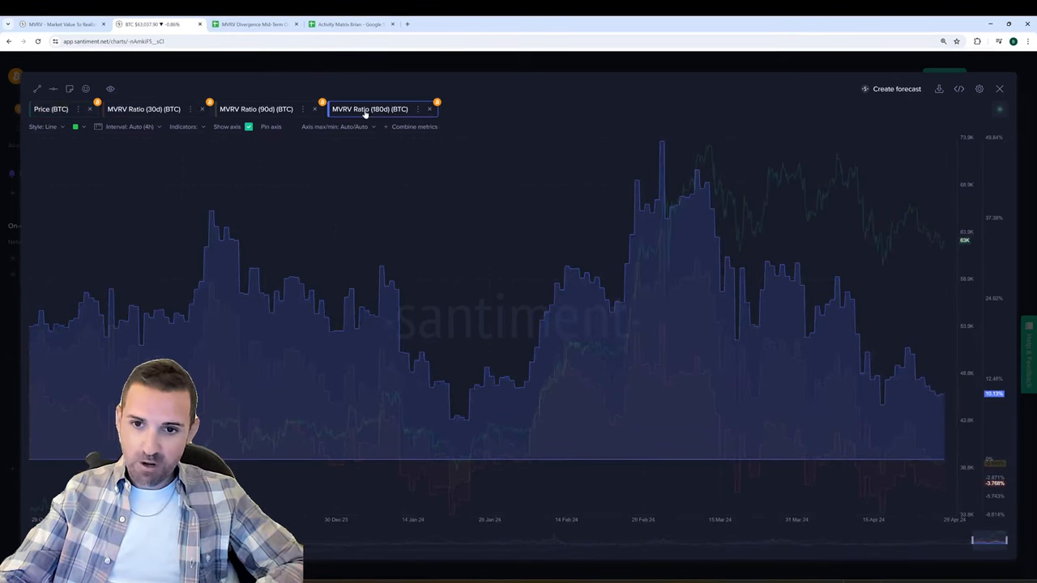
click(149, 108)
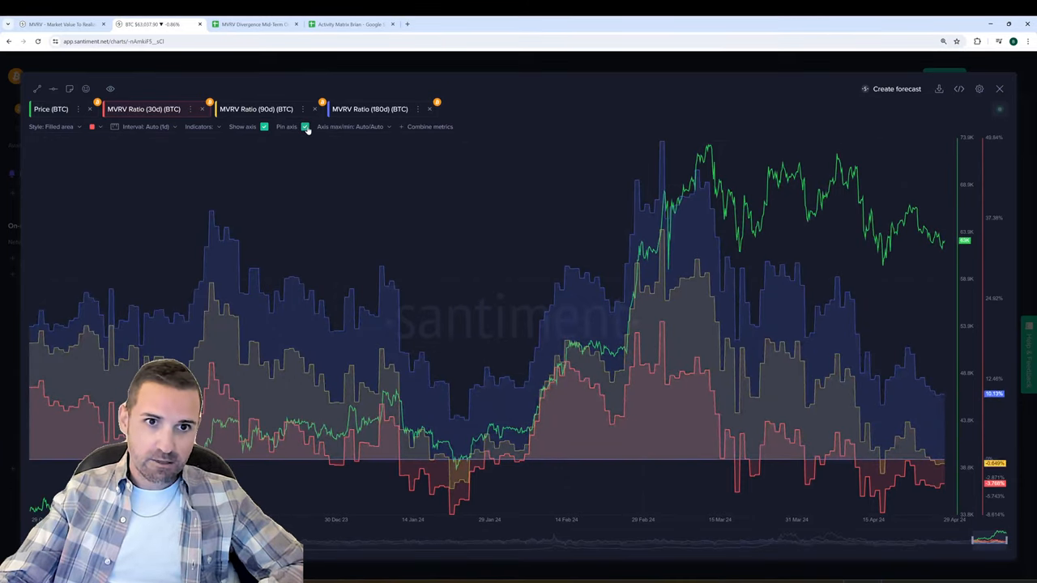
click(373, 109)
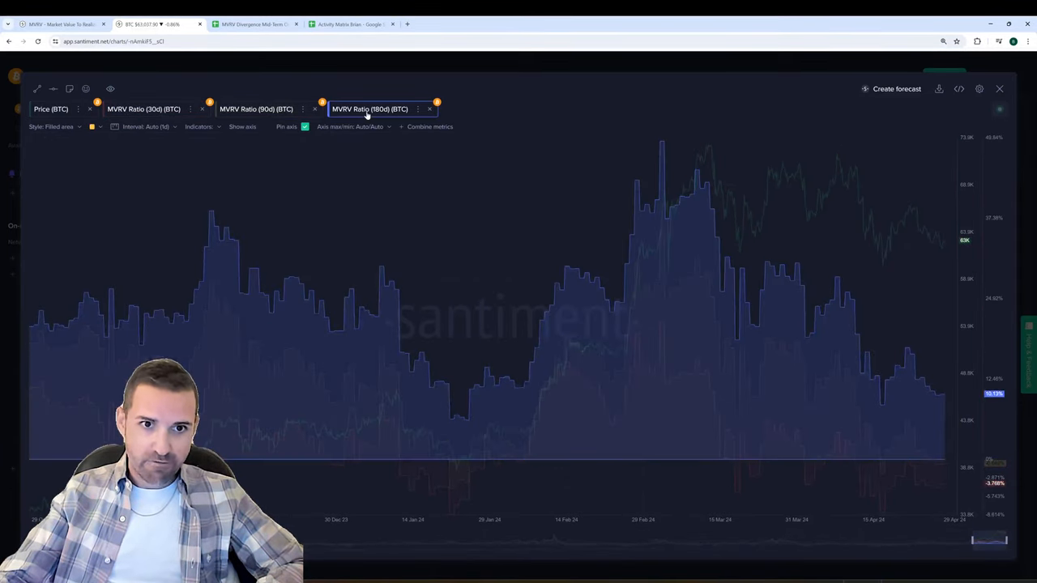
click(149, 109)
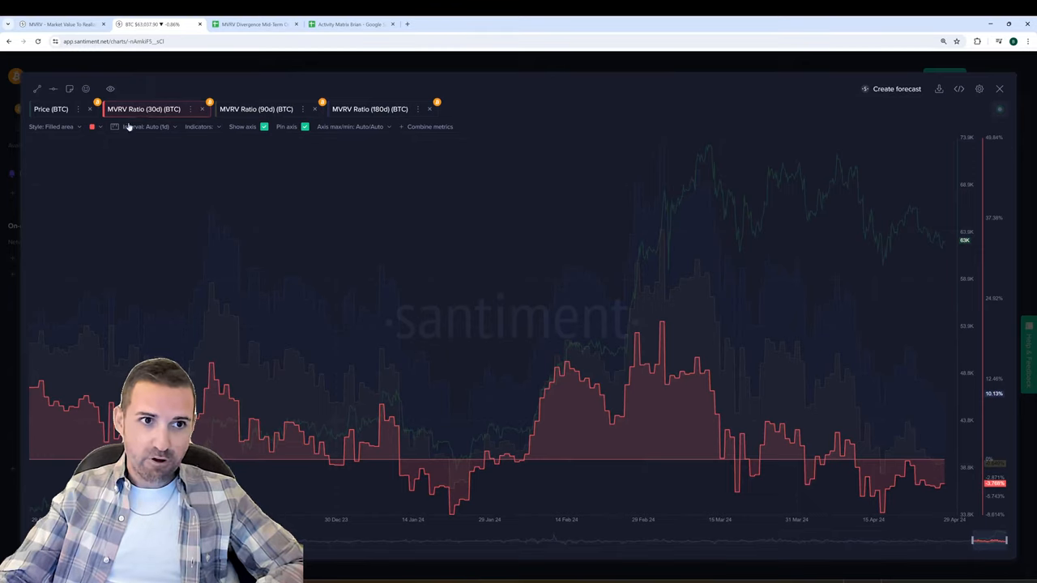
click(52, 108)
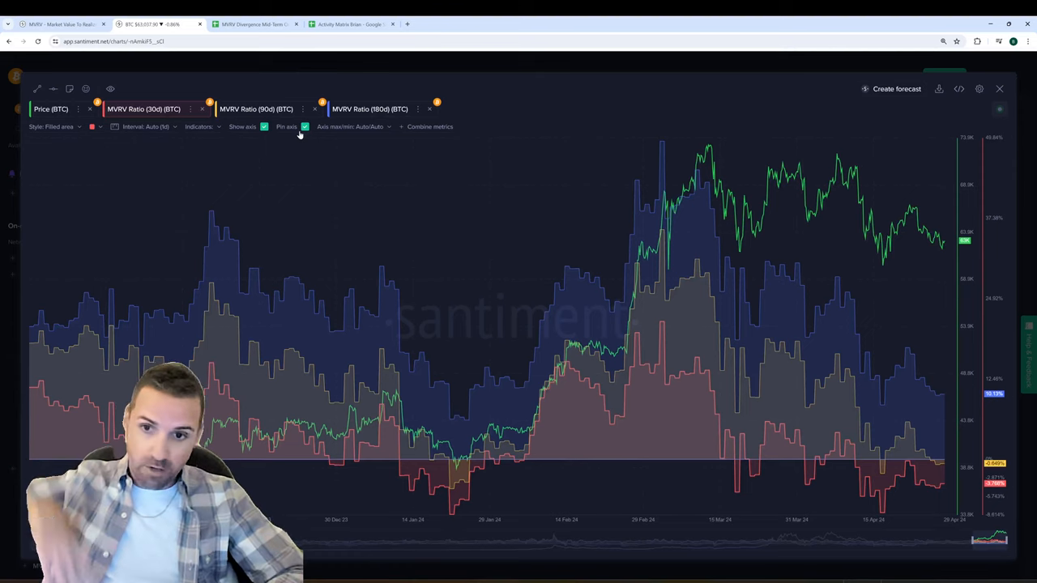
mouse_move(597, 152)
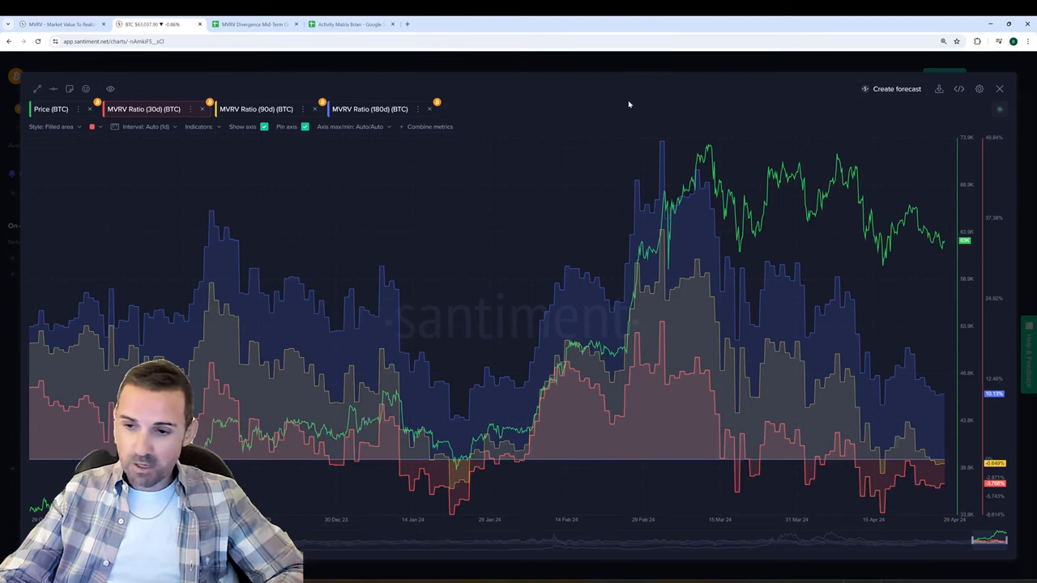
click(151, 108)
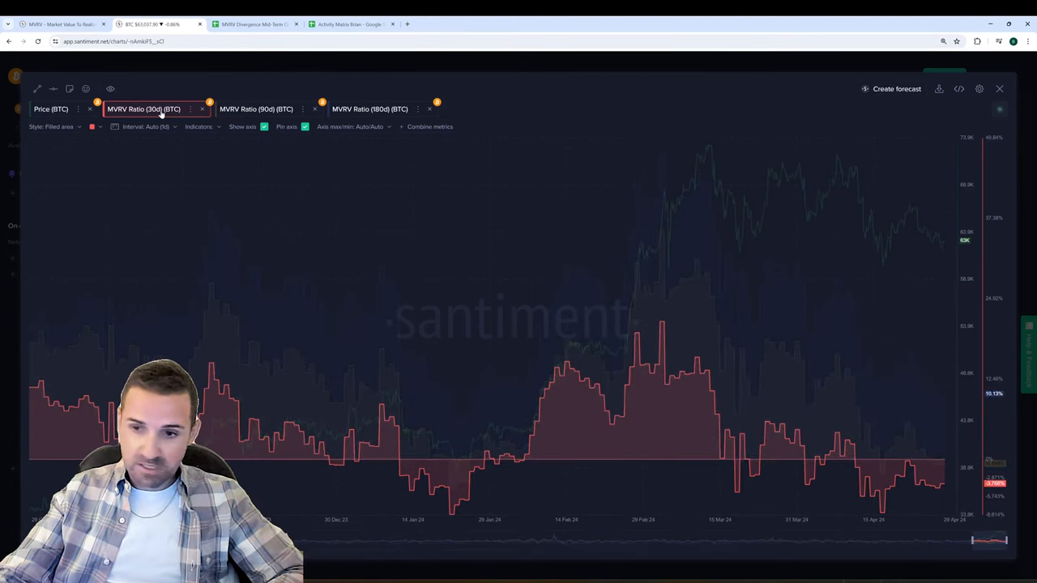
mouse_move(180, 139)
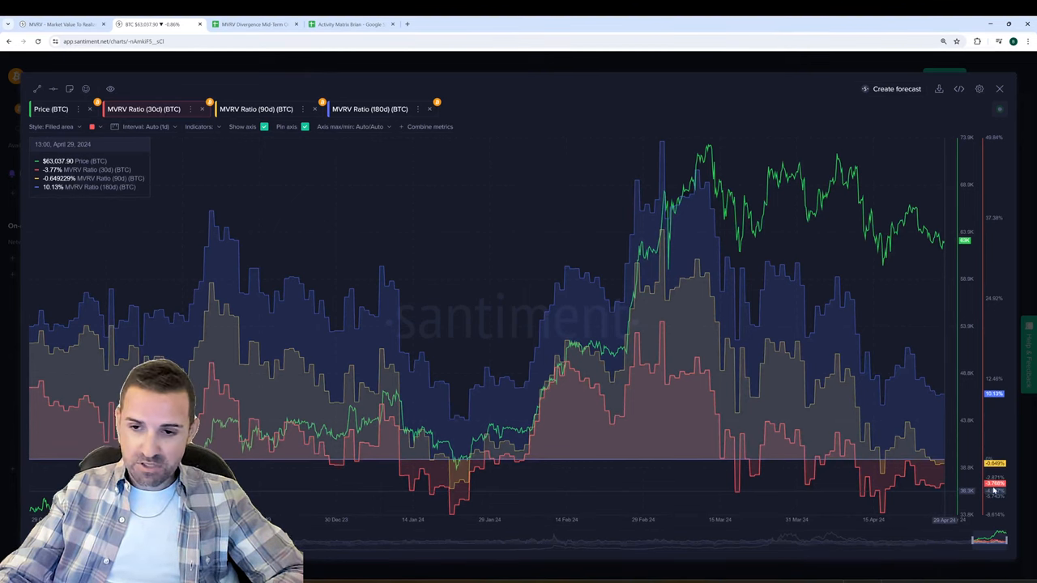
click(256, 109)
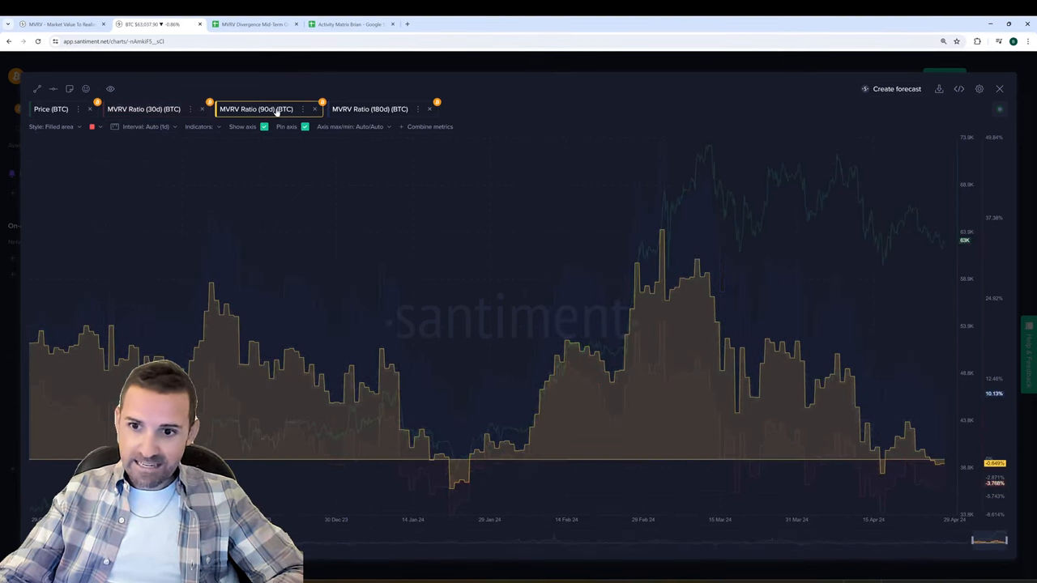
click(151, 108)
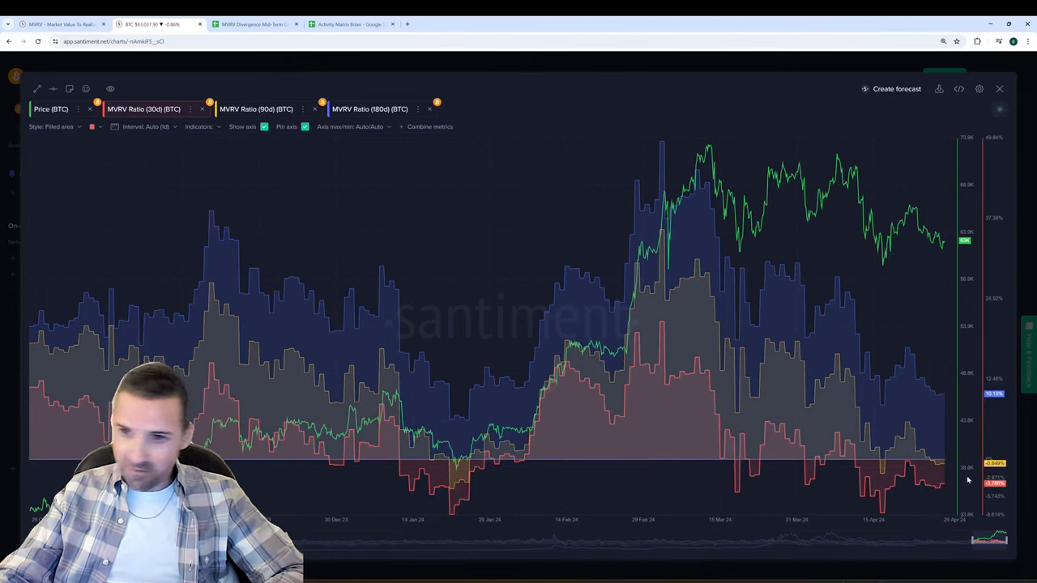
mouse_move(943, 470)
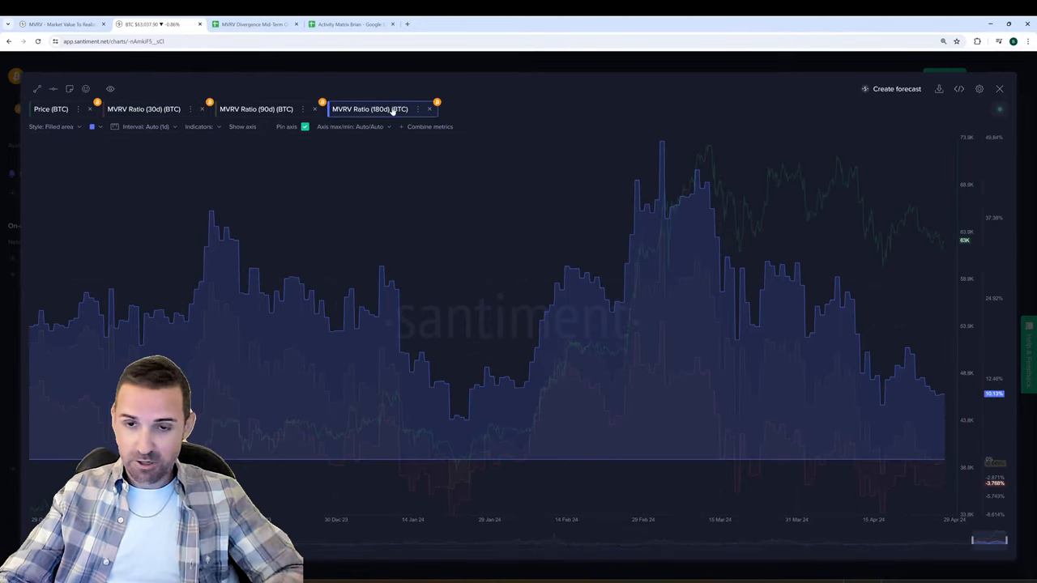
mouse_move(886, 375)
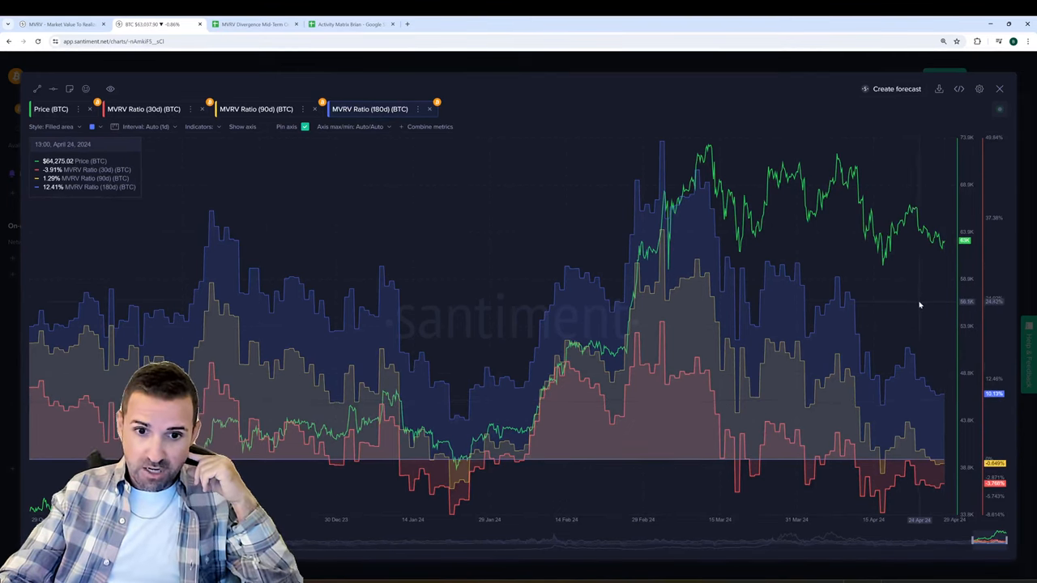
mouse_move(878, 308)
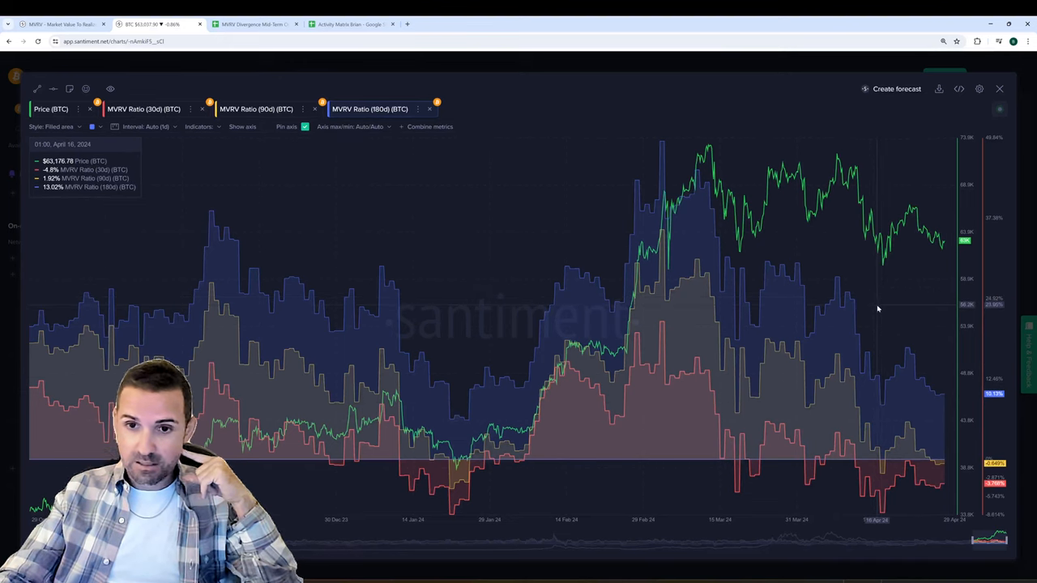
mouse_move(865, 293)
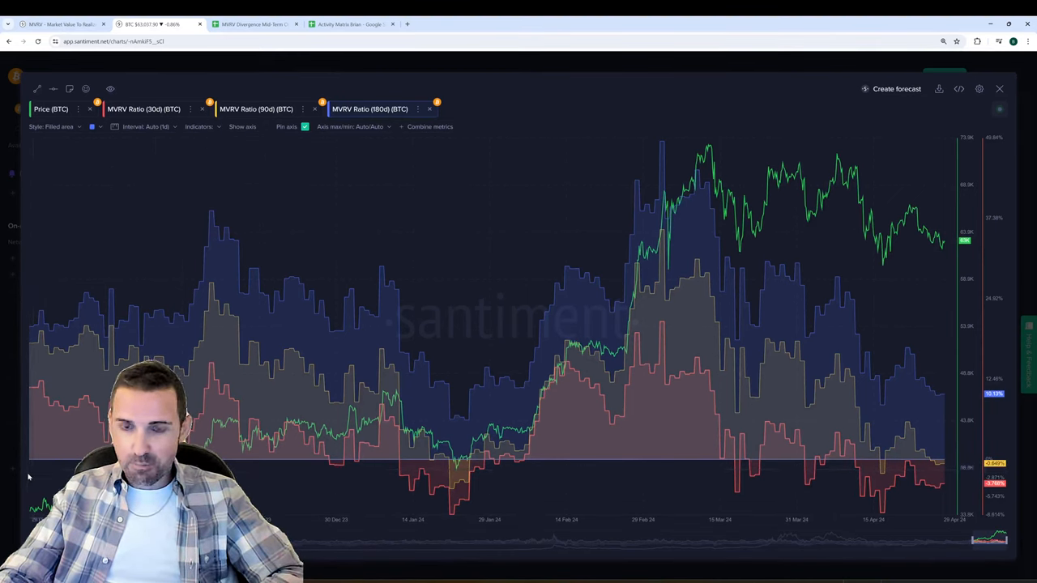
mouse_move(289, 394)
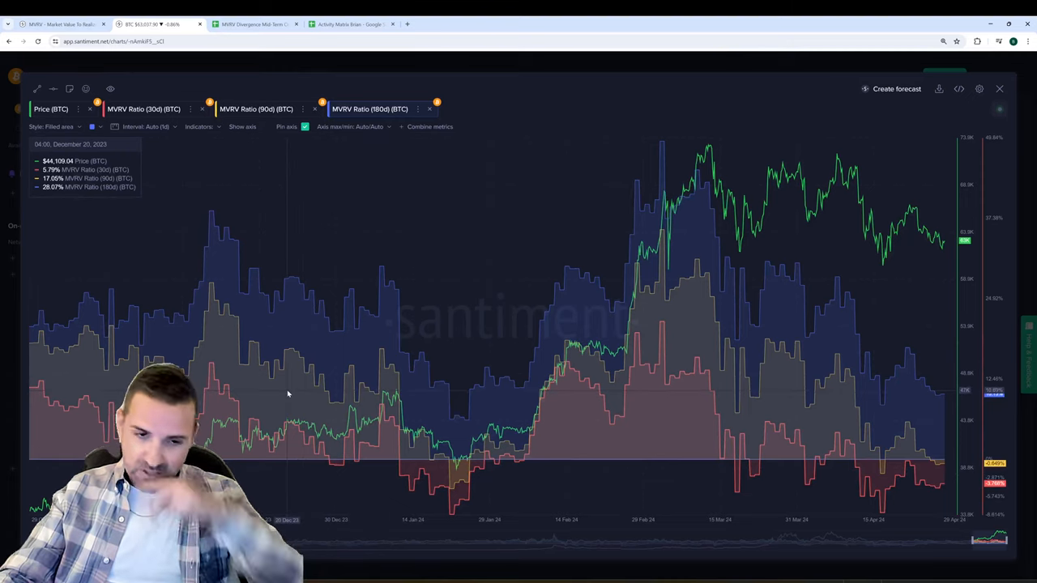
mouse_move(658, 197)
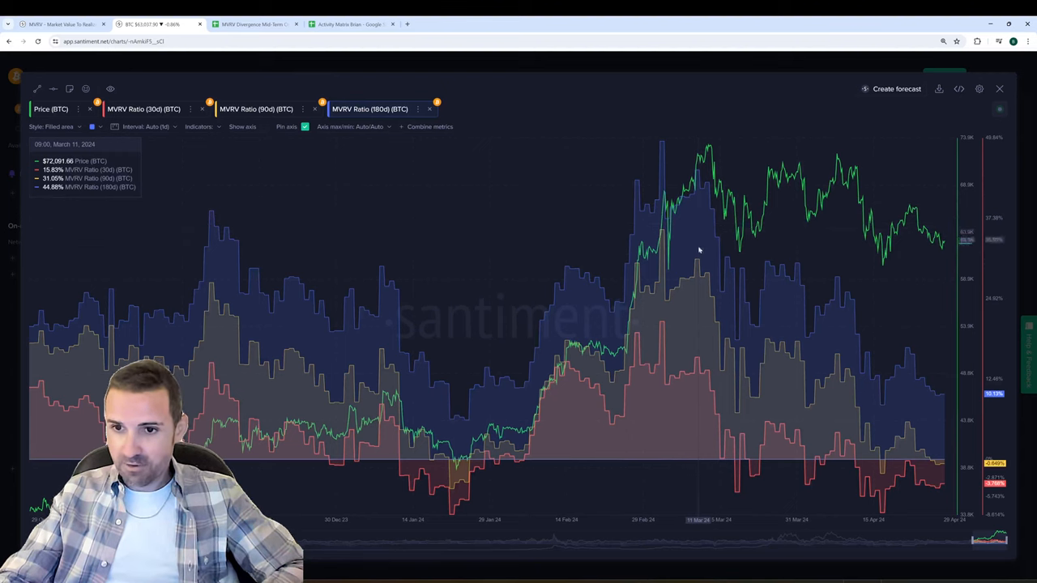
mouse_move(947, 403)
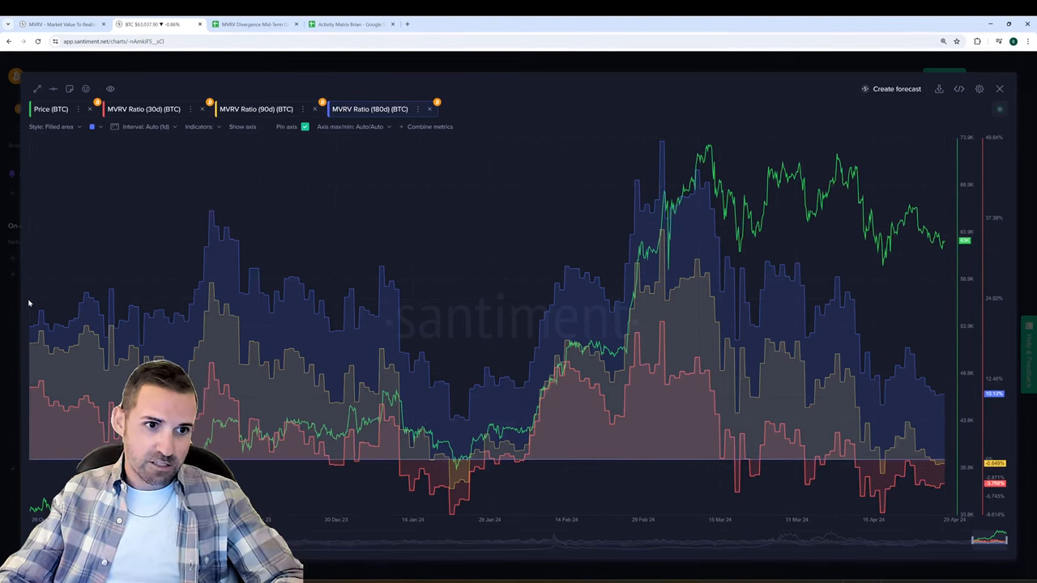
mouse_move(632, 279)
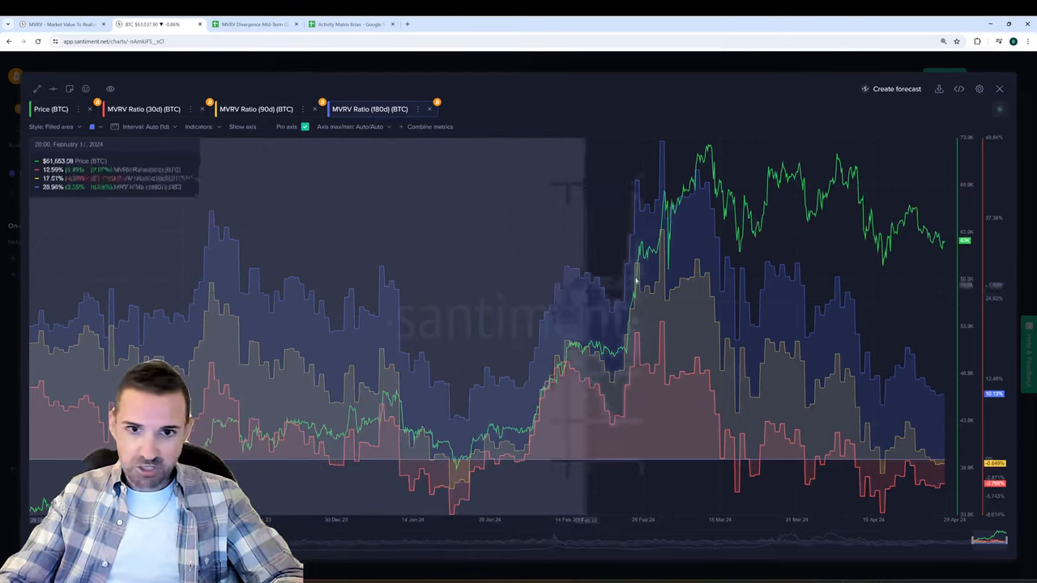
mouse_move(947, 247)
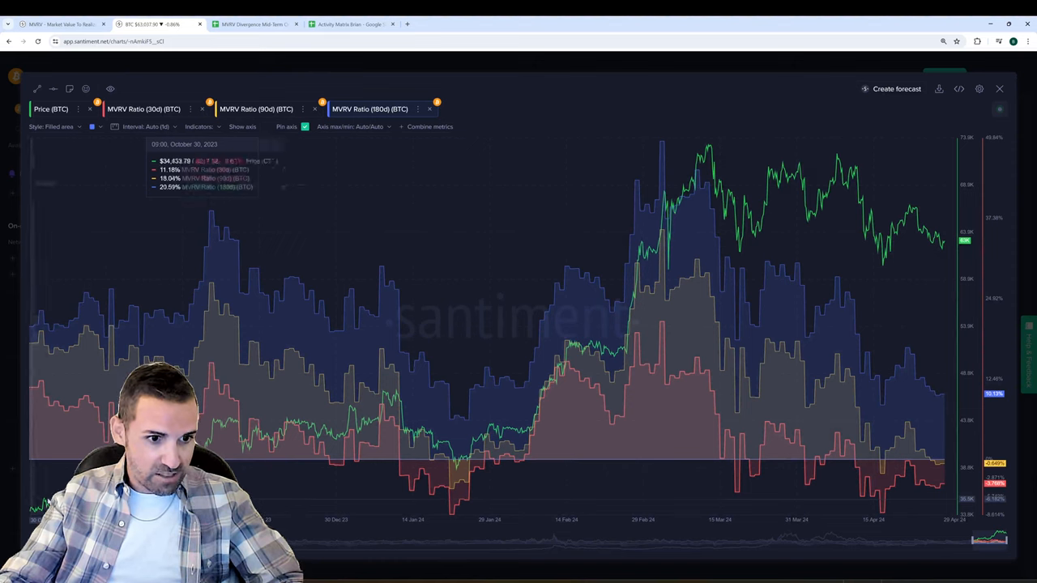
mouse_move(934, 285)
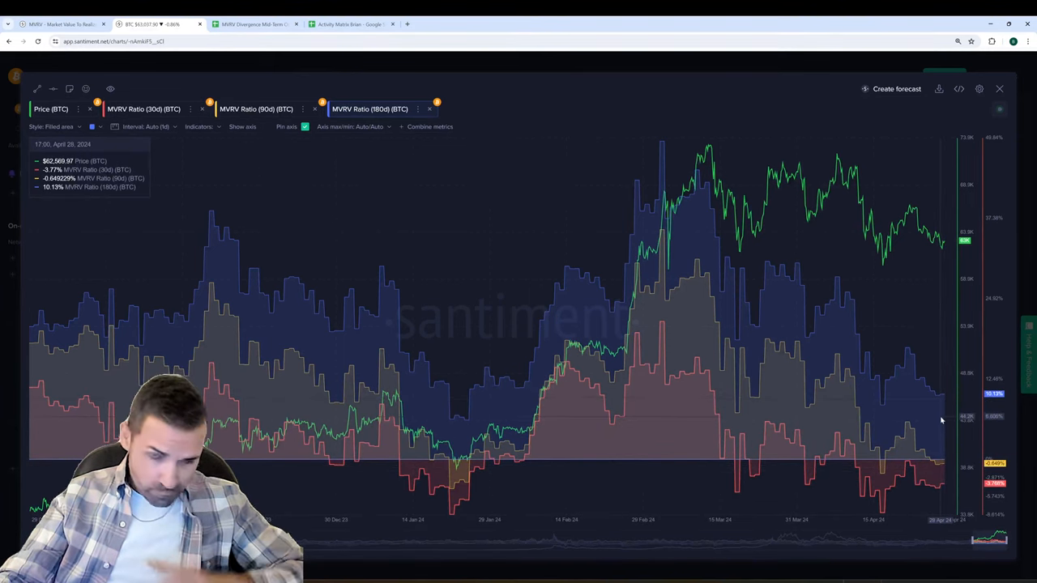
mouse_move(714, 150)
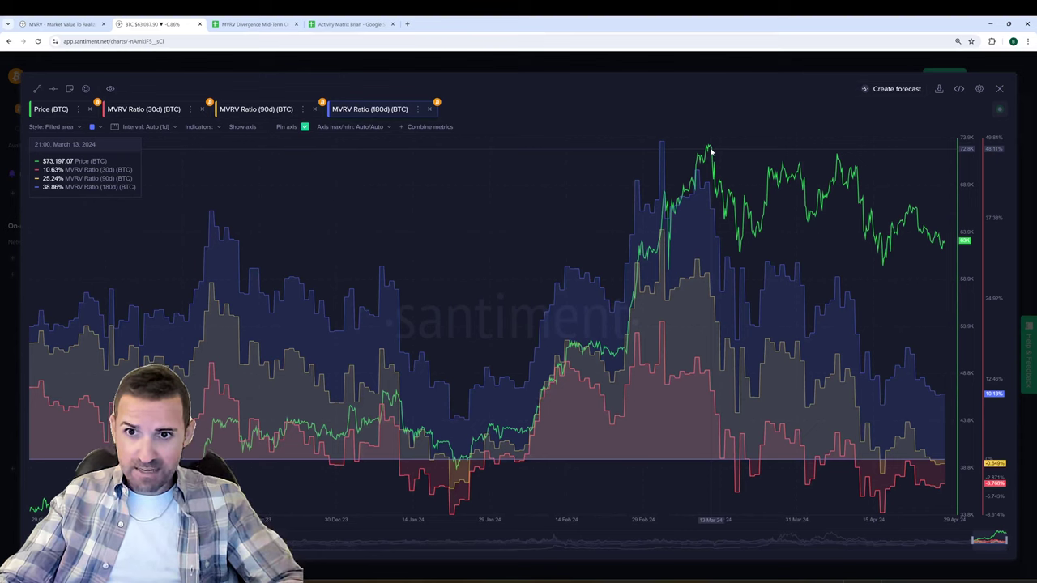
mouse_move(977, 230)
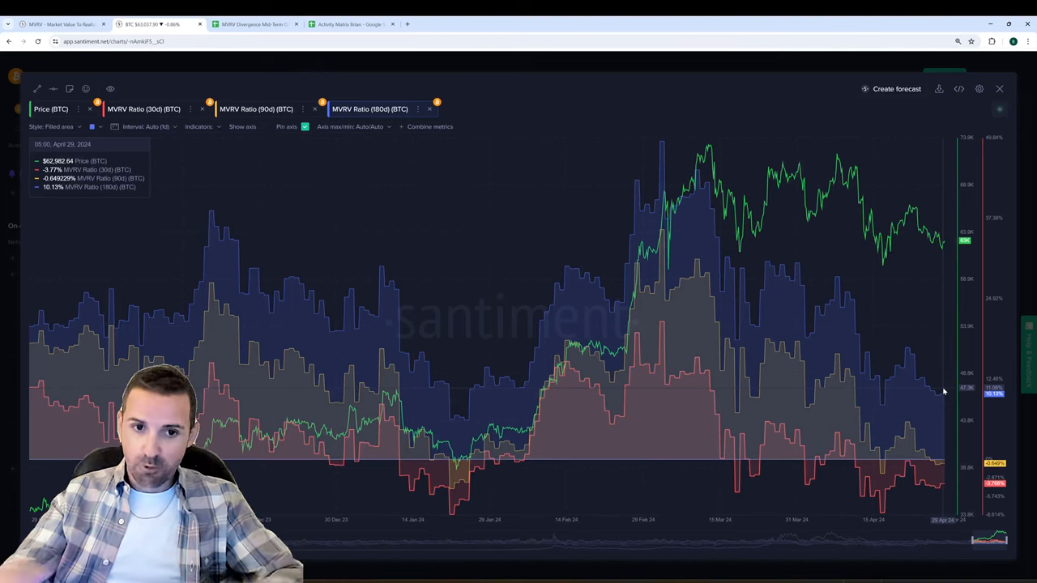
mouse_move(949, 421)
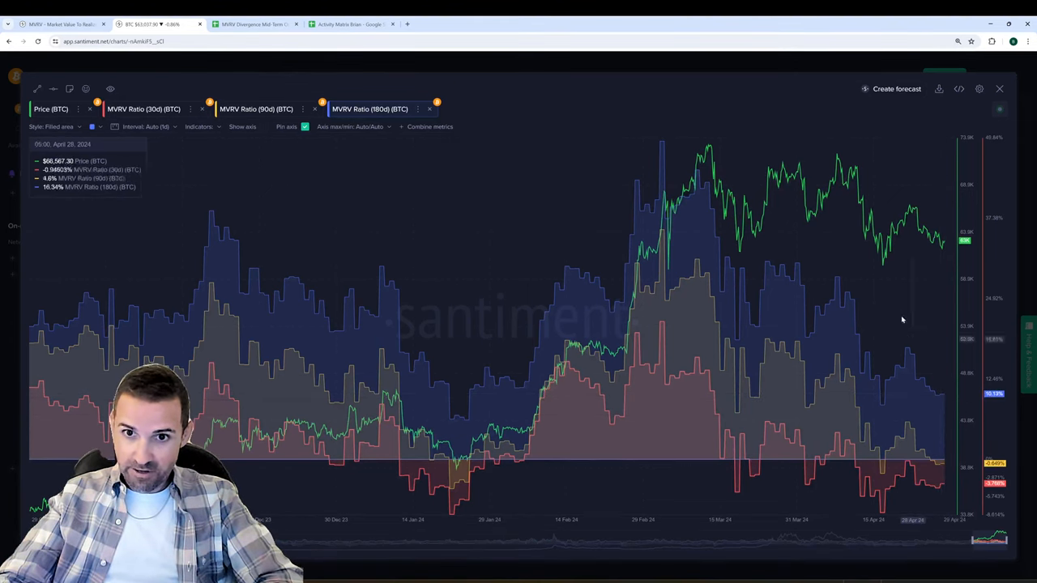
mouse_move(661, 146)
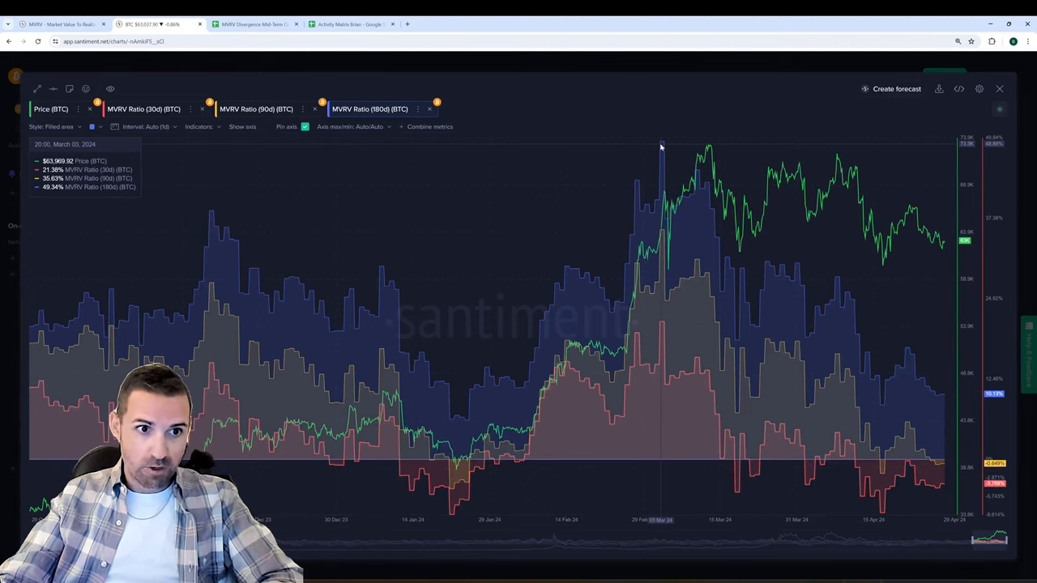
mouse_move(661, 146)
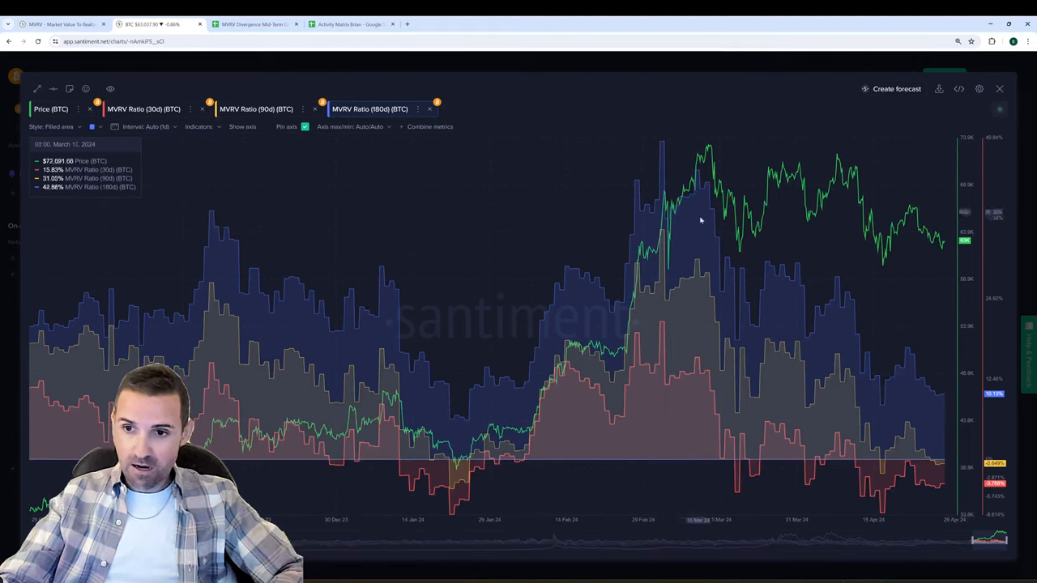
mouse_move(732, 276)
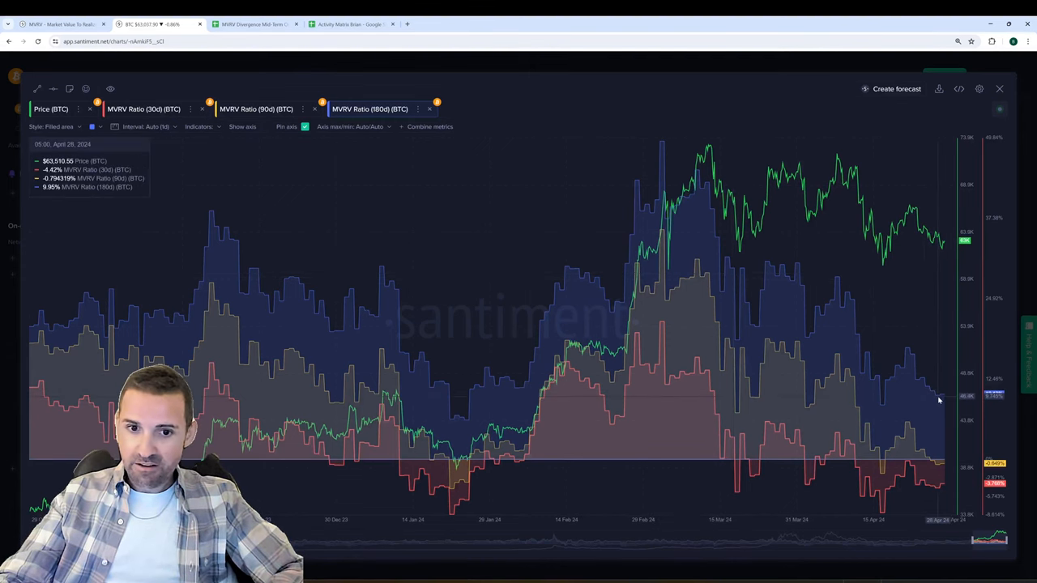
mouse_move(392, 519)
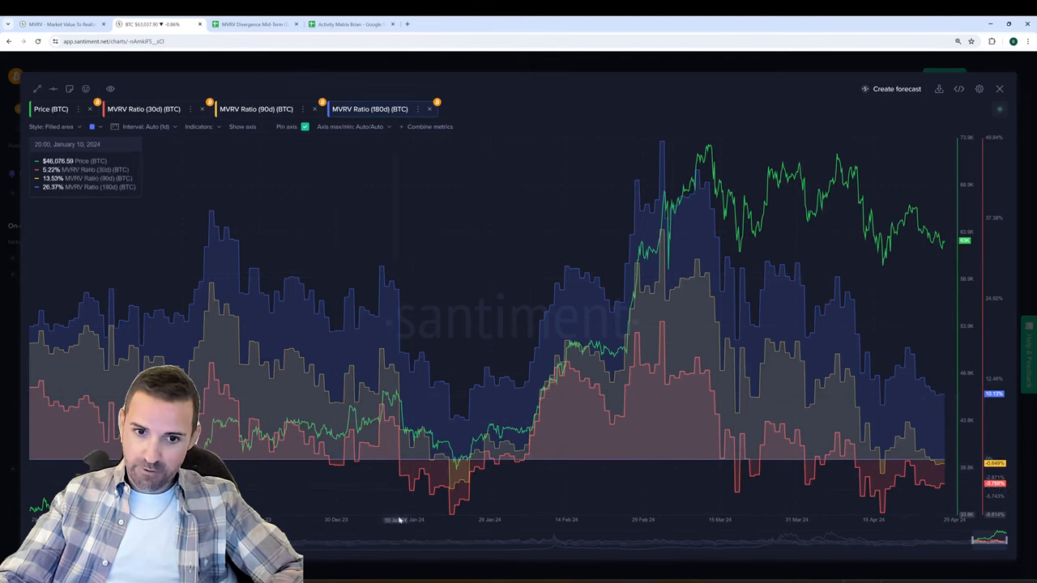
mouse_move(462, 490)
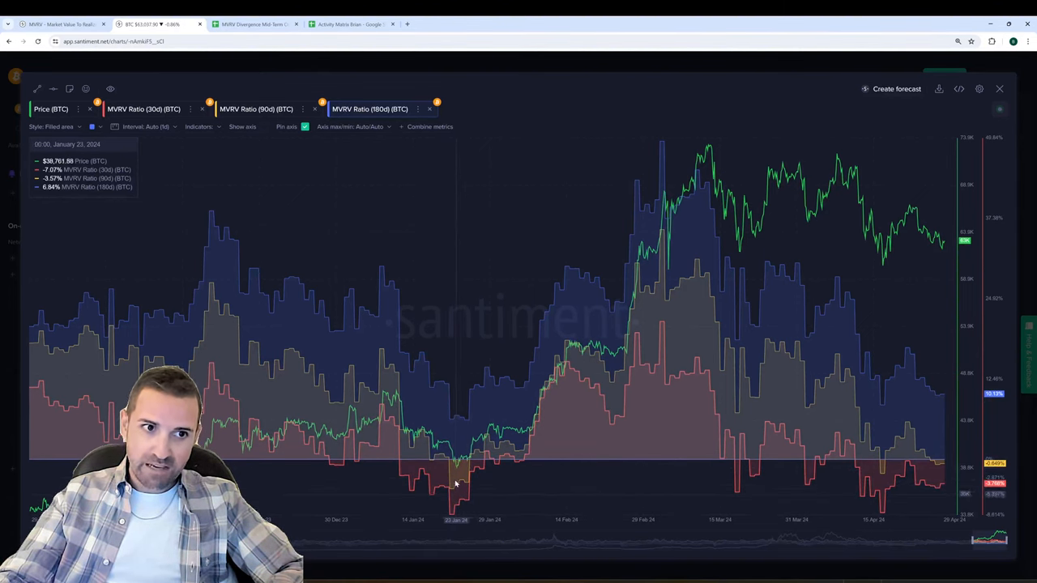
mouse_move(480, 486)
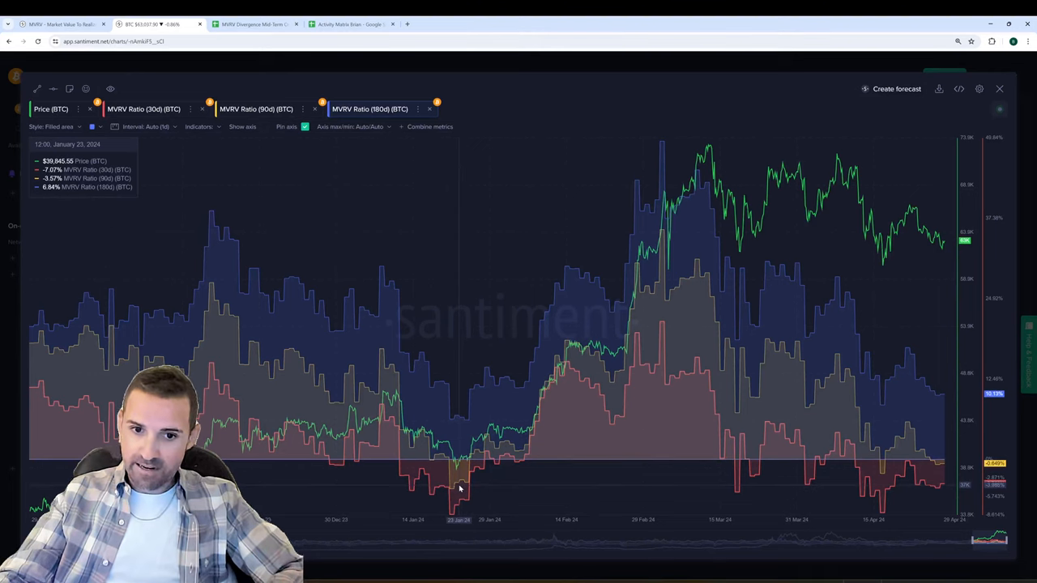
mouse_move(466, 418)
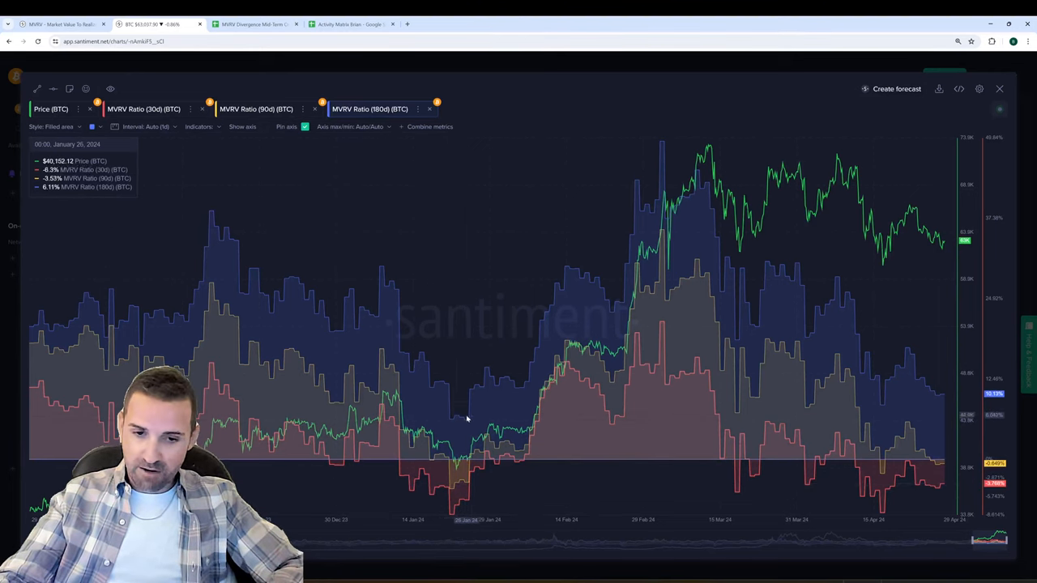
mouse_move(457, 425)
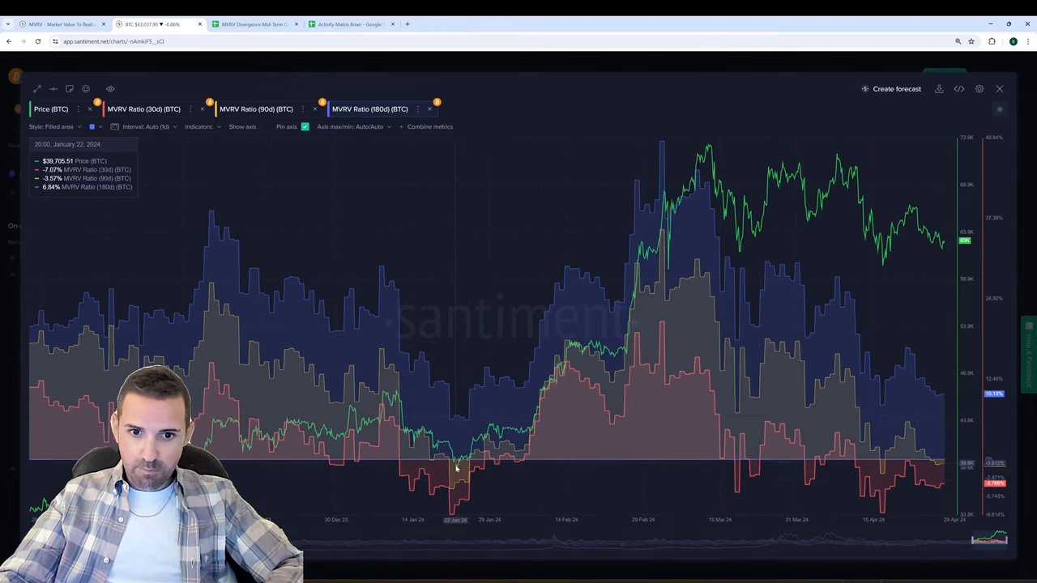
mouse_move(467, 433)
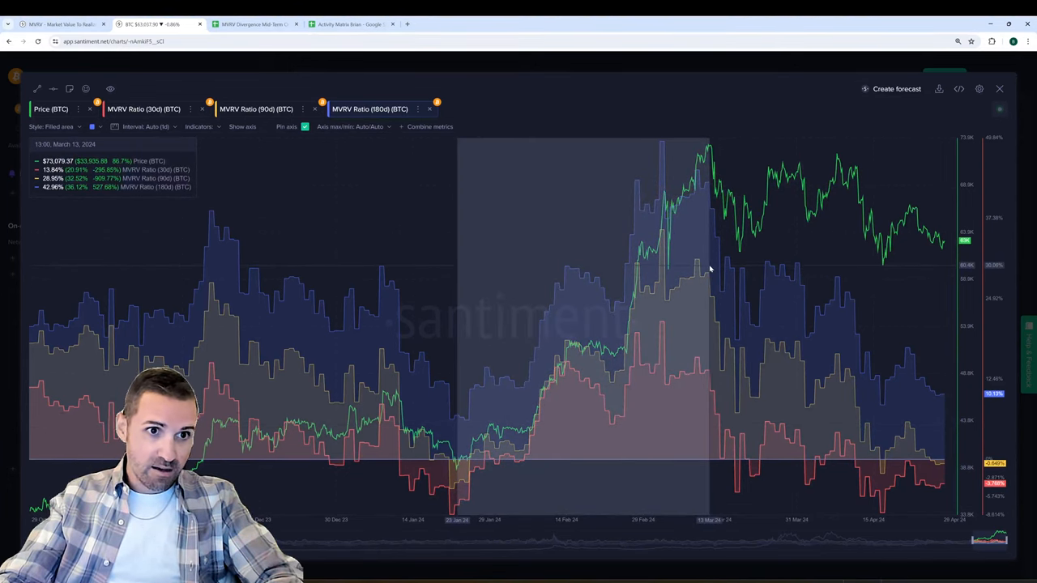
mouse_move(691, 273)
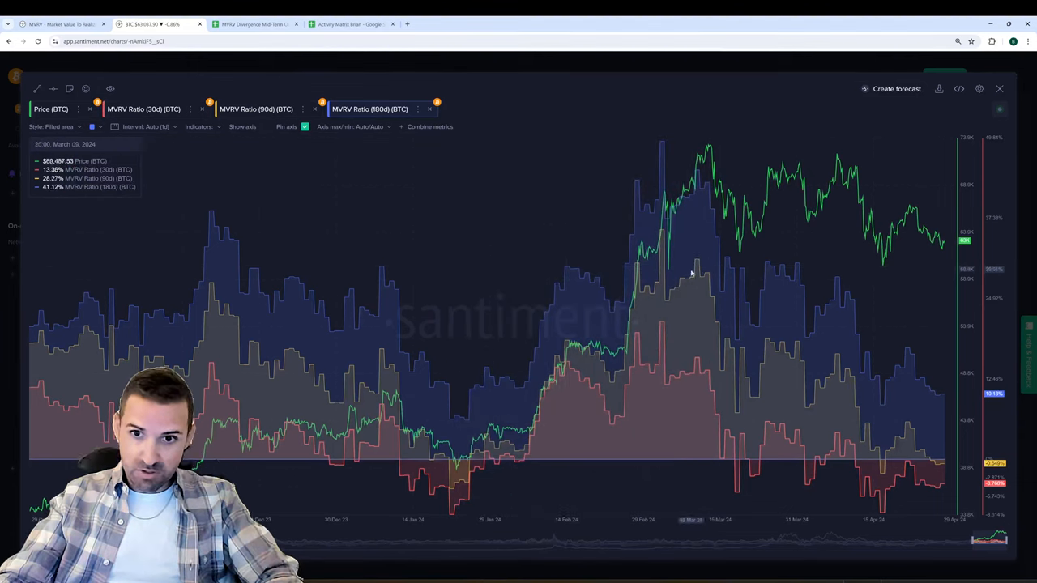
mouse_move(463, 416)
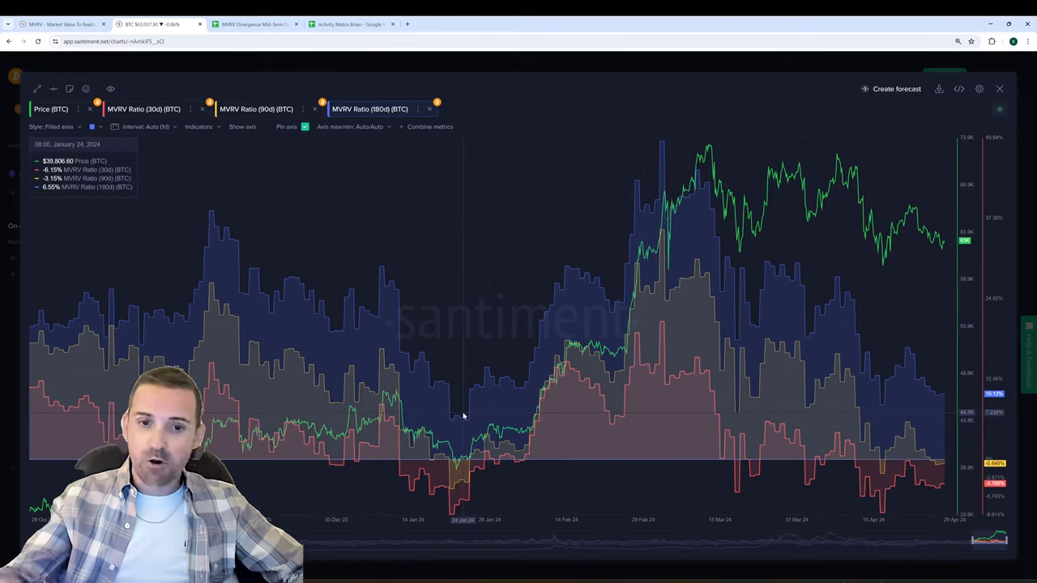
mouse_move(480, 434)
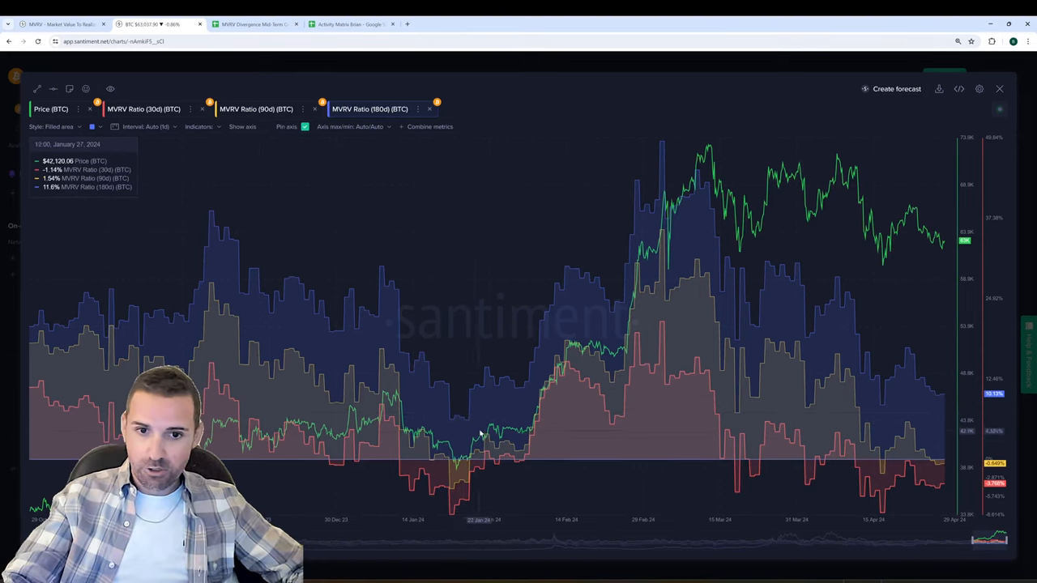
mouse_move(456, 432)
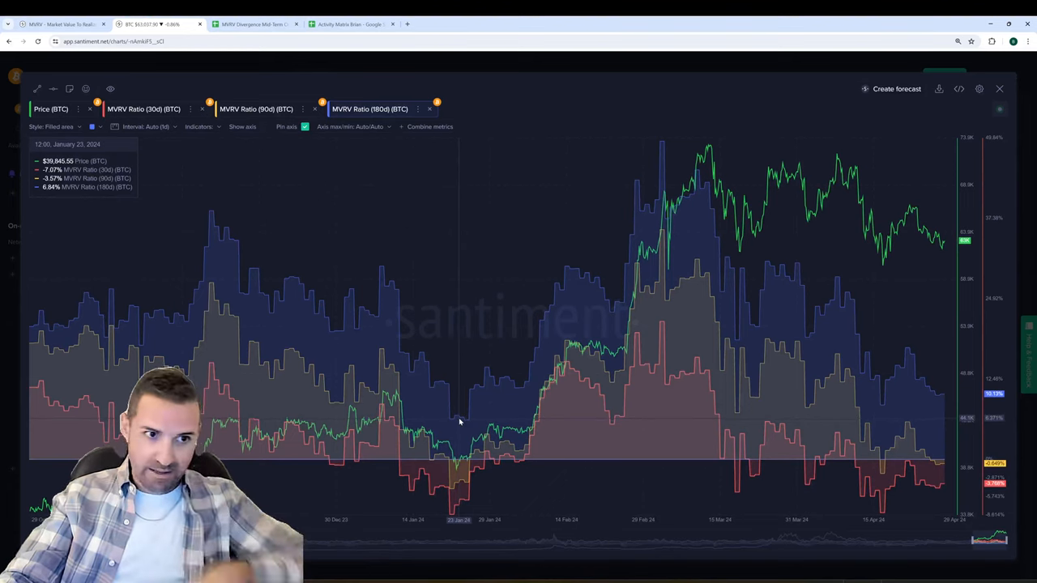
mouse_move(434, 431)
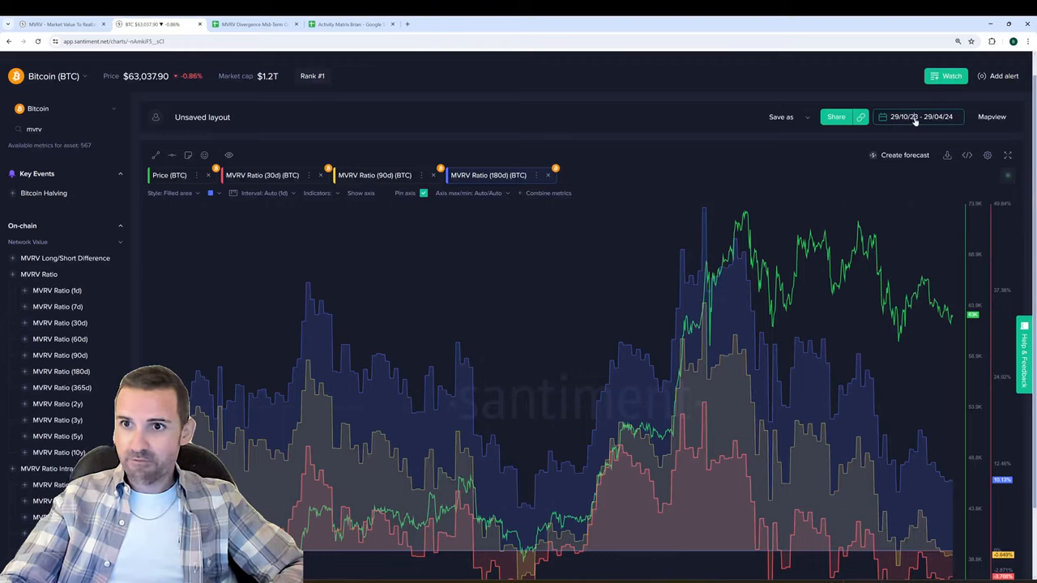
Widen the Bitcoin chart to the 29/10/21–29/04/24 multi-year range.
click(919, 117)
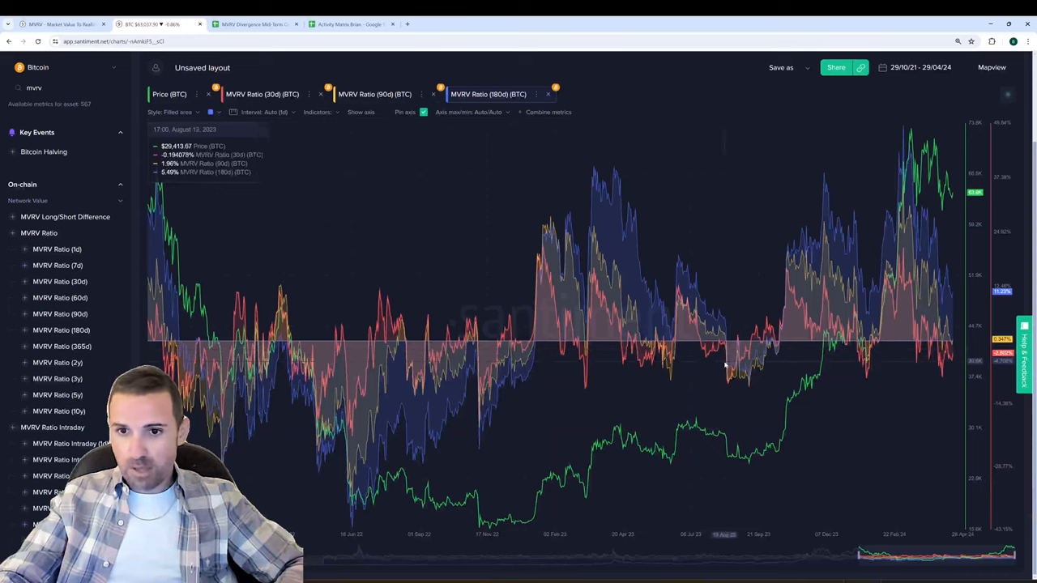
mouse_move(742, 372)
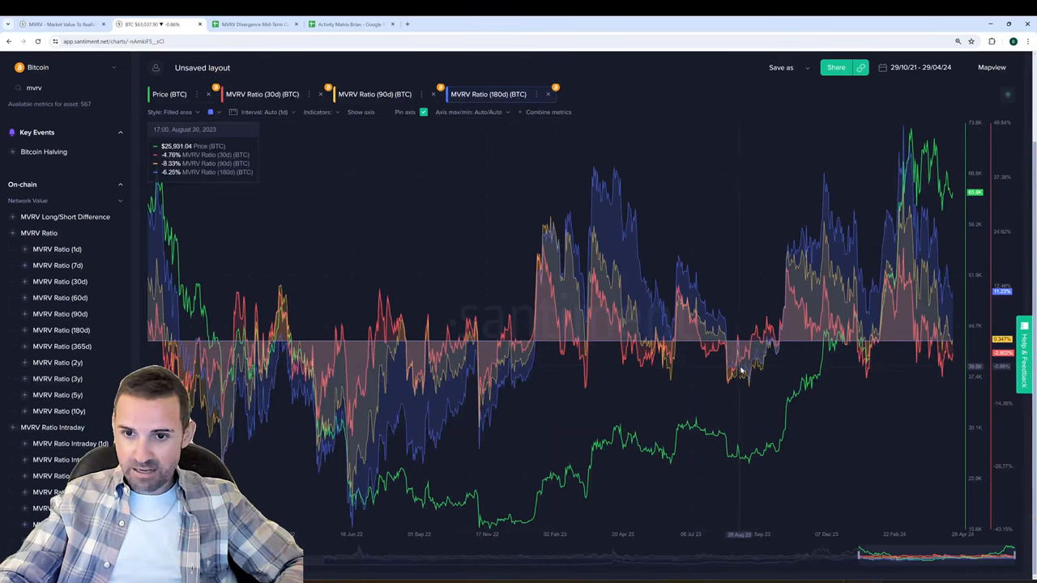
mouse_move(748, 354)
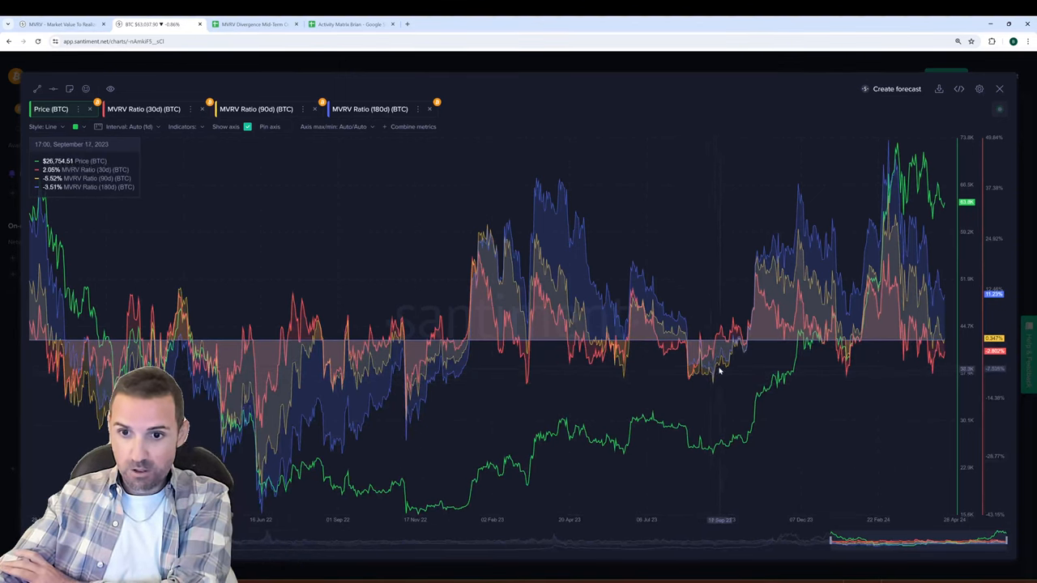
mouse_move(713, 398)
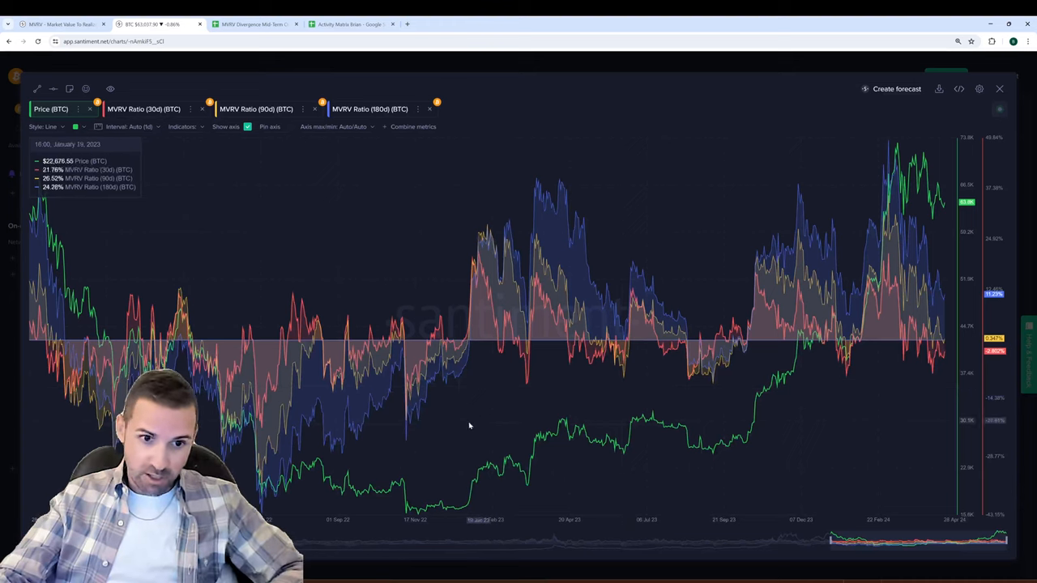
mouse_move(406, 441)
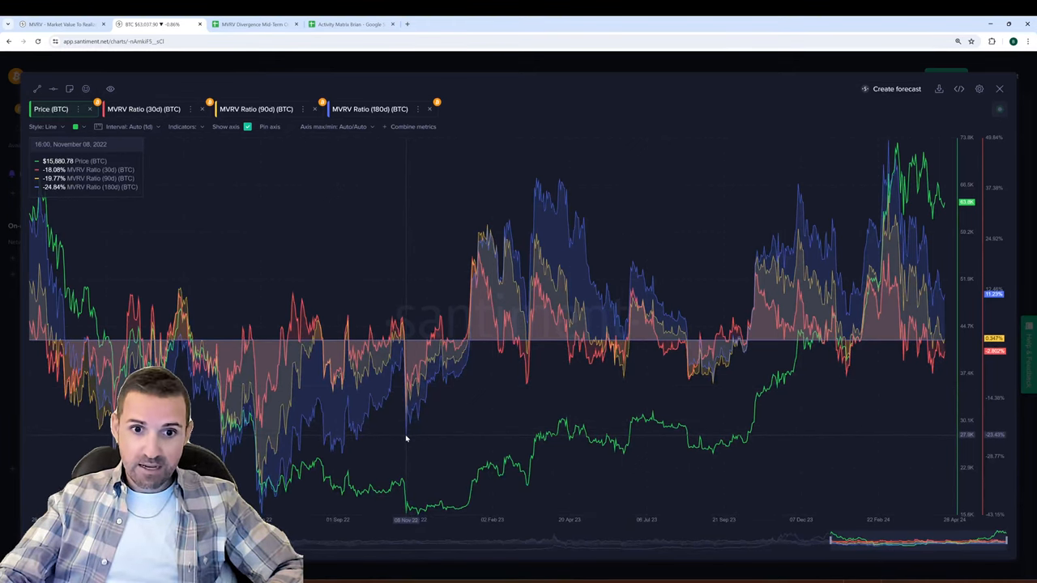
mouse_move(408, 438)
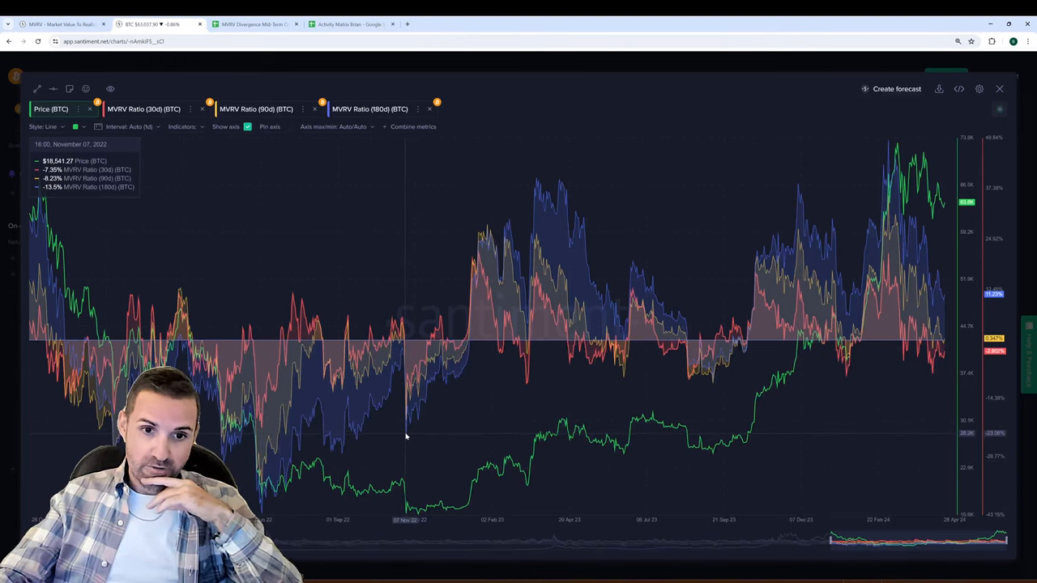
mouse_move(413, 445)
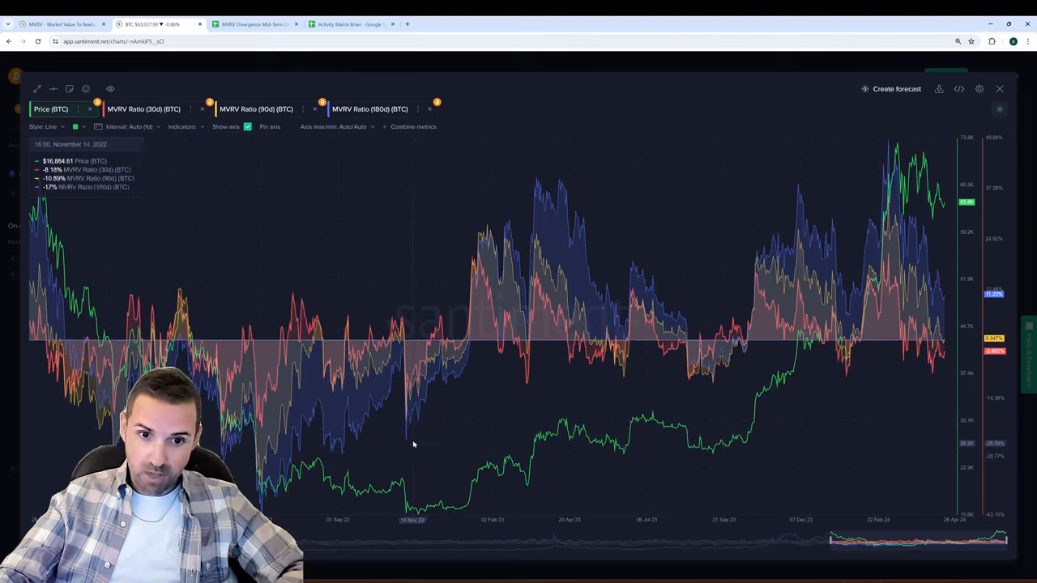
mouse_move(405, 449)
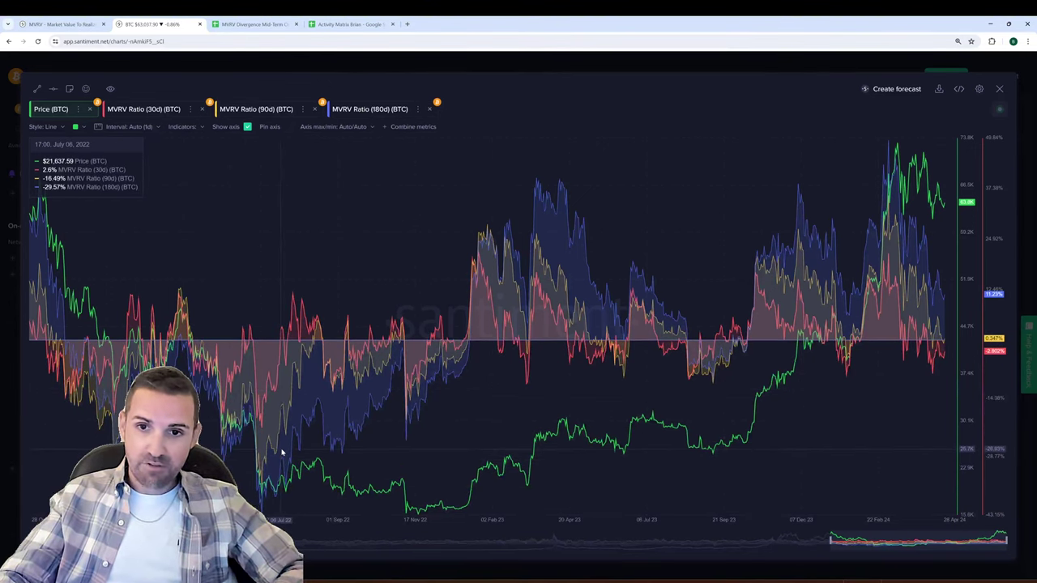
mouse_move(535, 65)
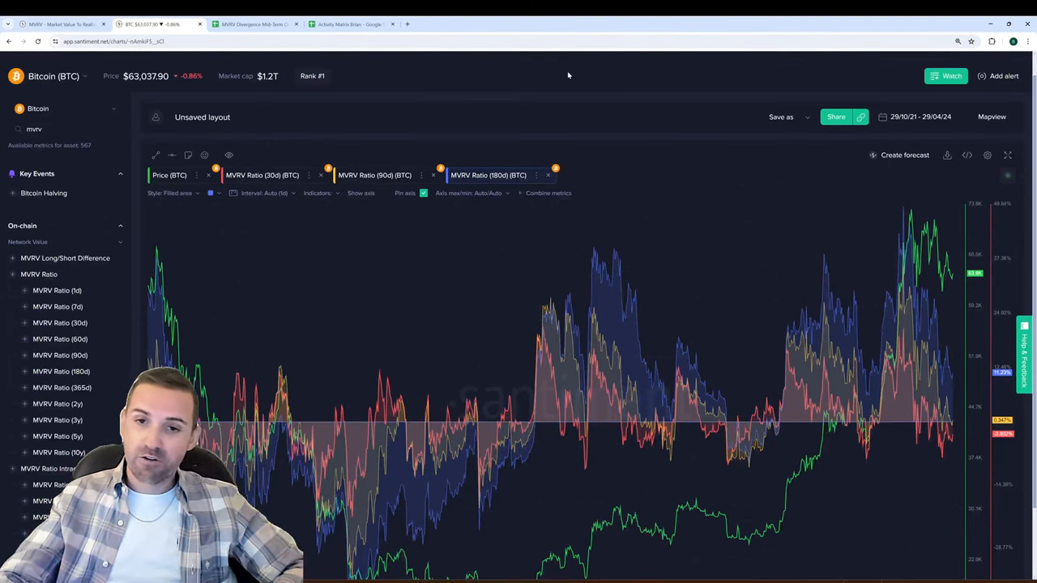
mouse_move(579, 77)
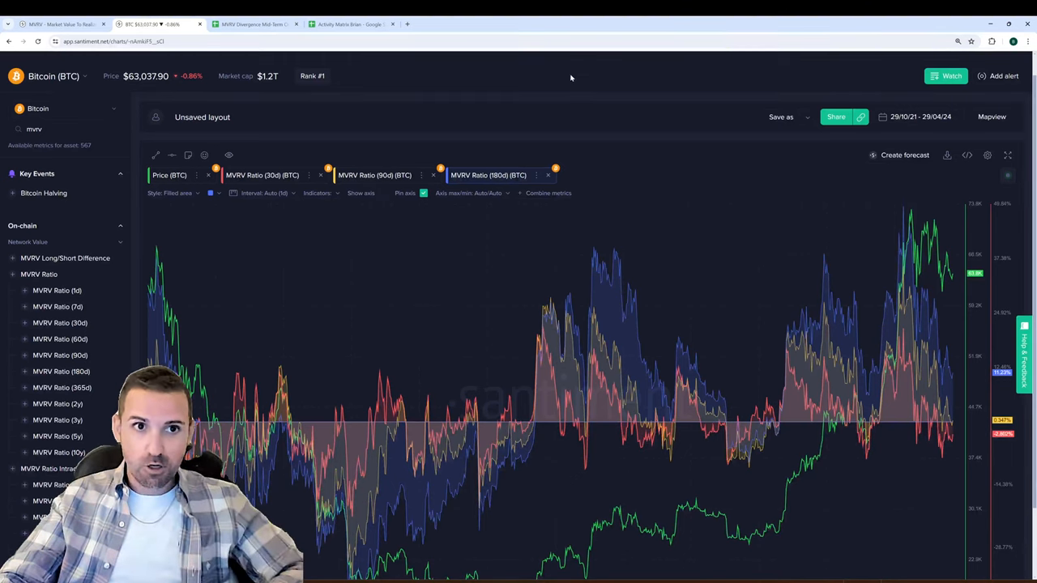
Switch to the MVRV Mid-Term Opportunity & Danger Zone Divergence Google Sheet.
click(257, 23)
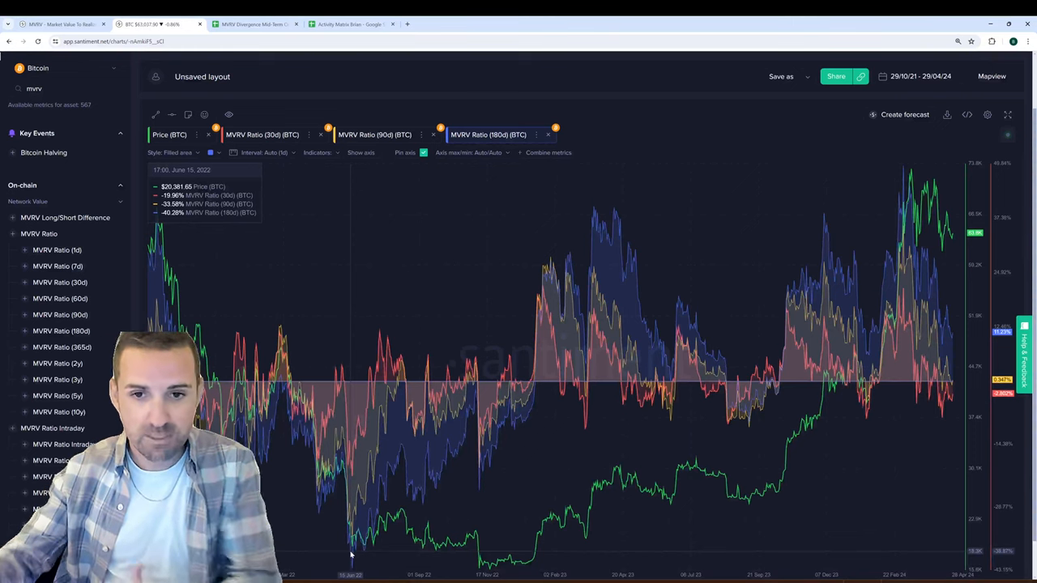
click(250, 26)
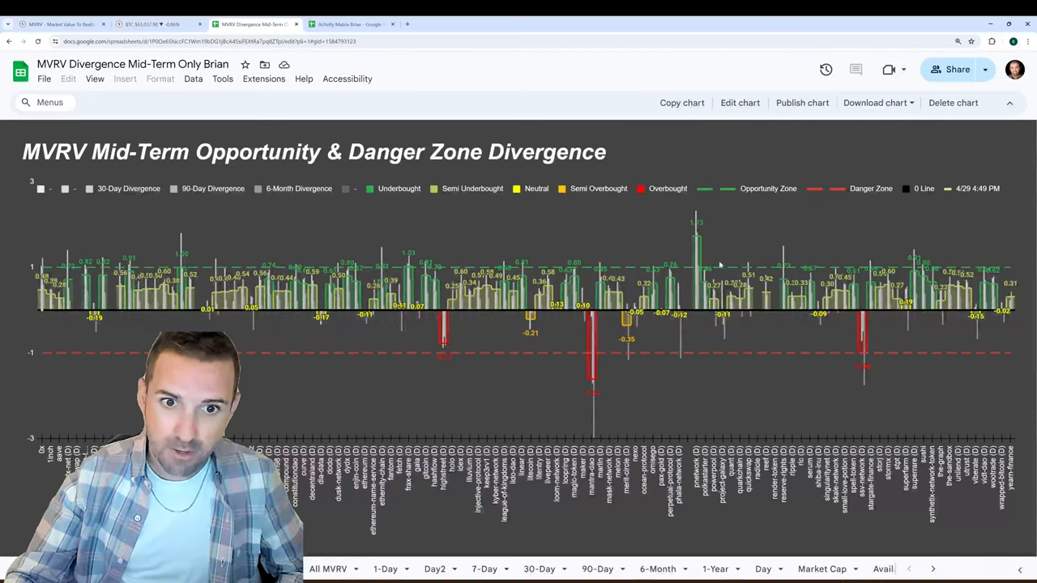
mouse_move(617, 236)
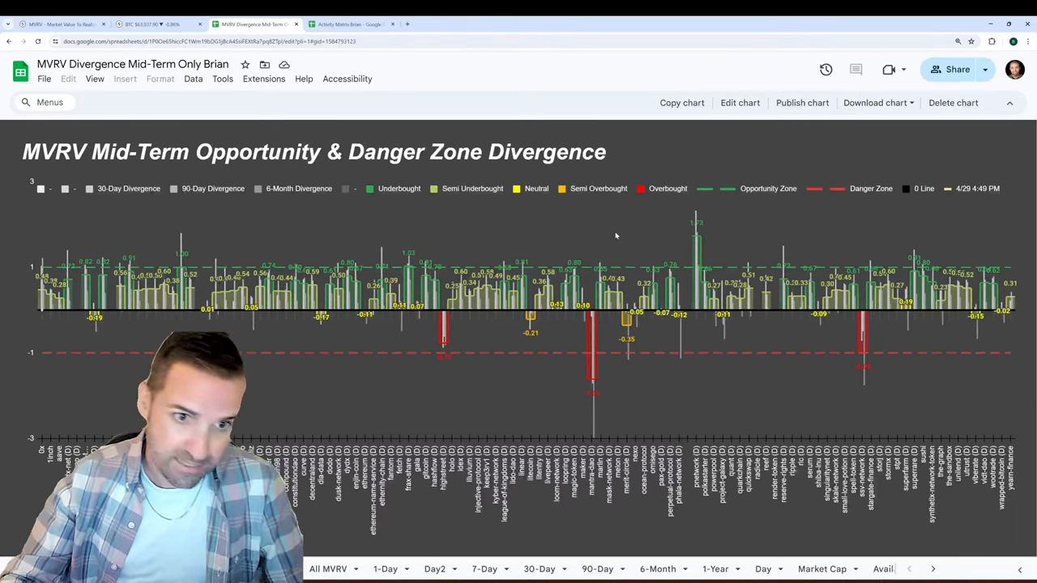
mouse_move(585, 217)
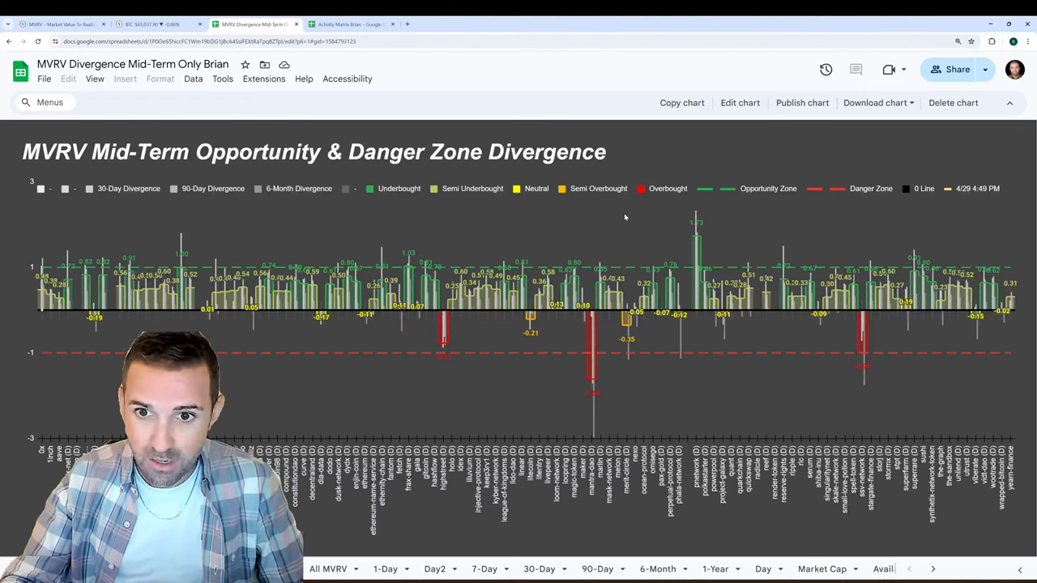
mouse_move(1008, 288)
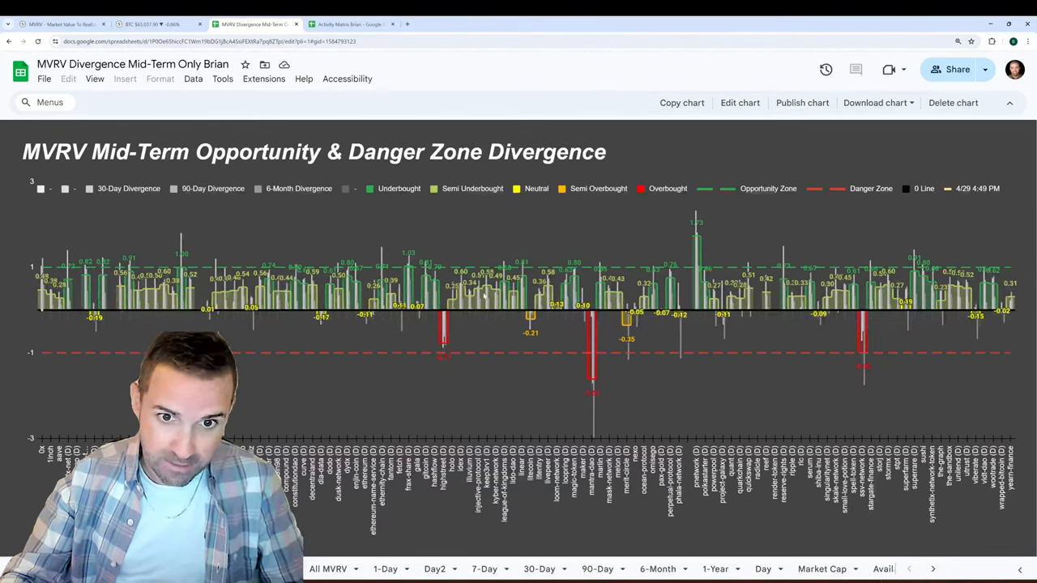
mouse_move(697, 256)
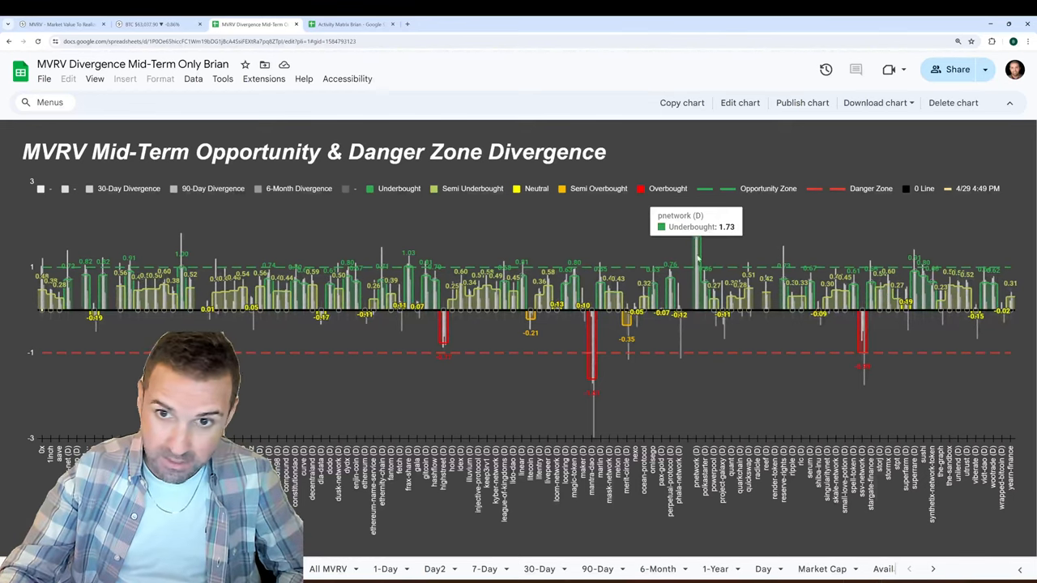
mouse_move(688, 272)
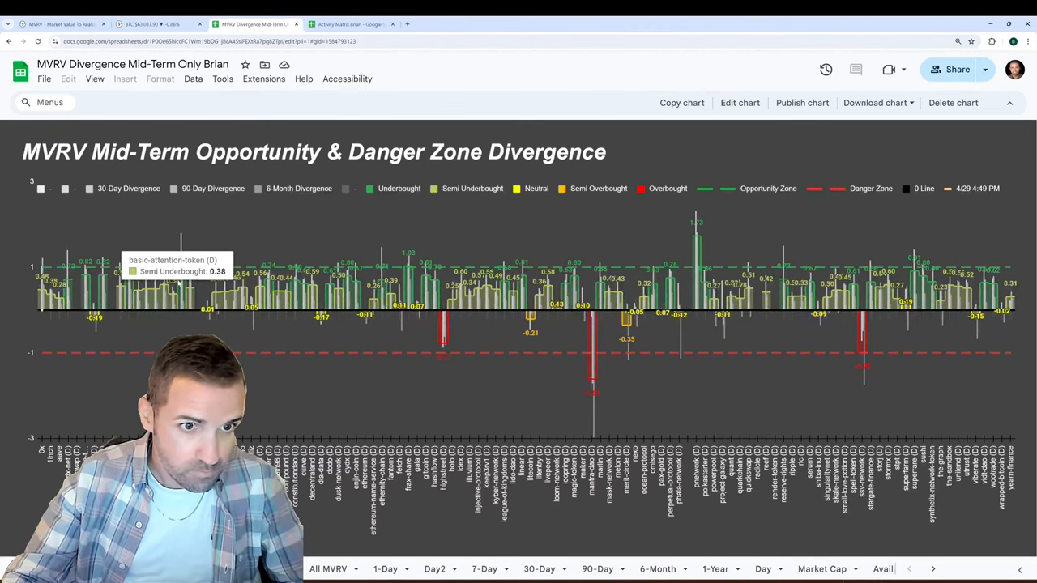
mouse_move(185, 260)
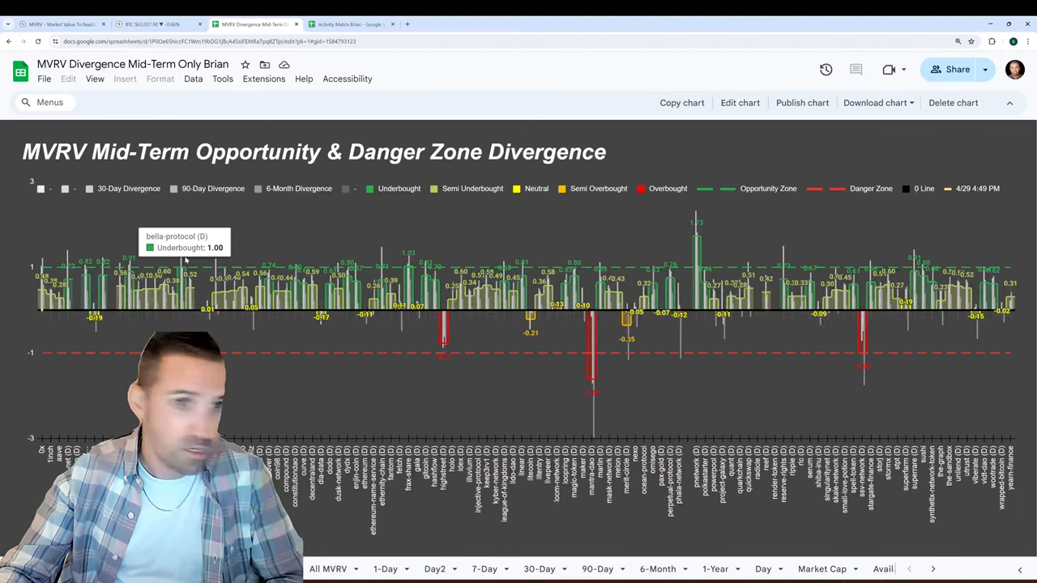
mouse_move(409, 259)
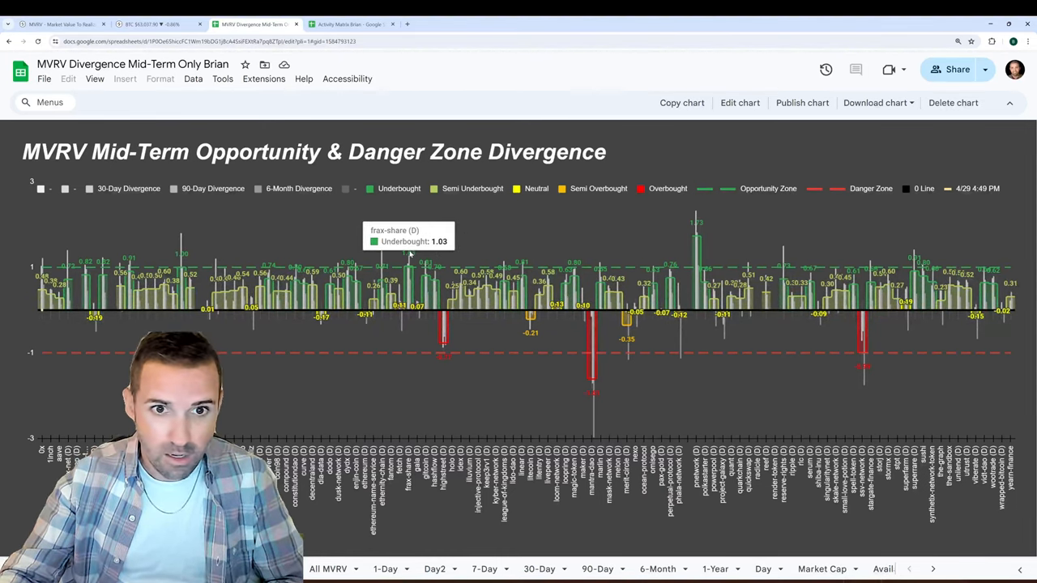
mouse_move(697, 227)
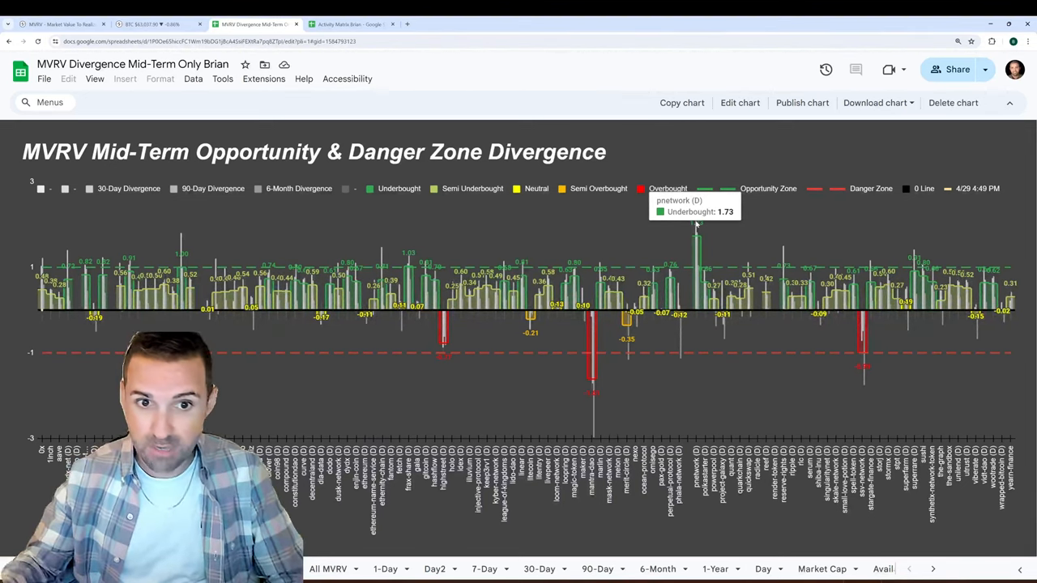
mouse_move(603, 221)
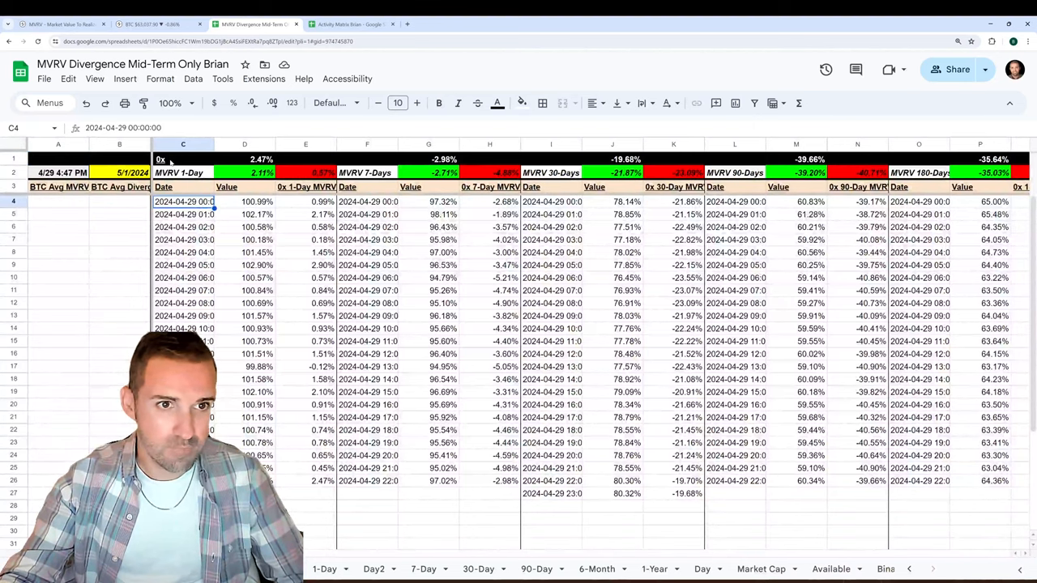
click(182, 161)
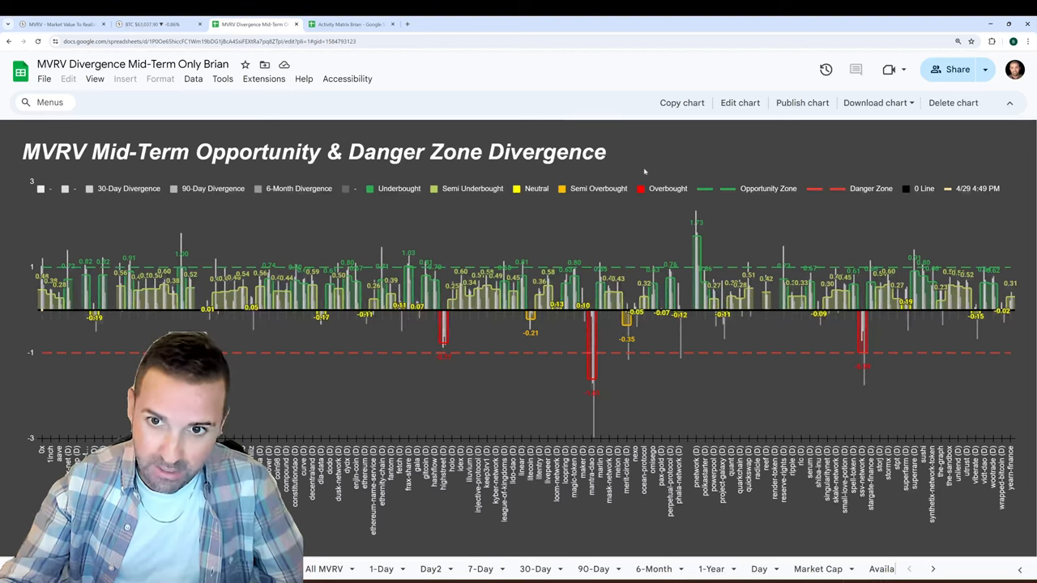
mouse_move(757, 243)
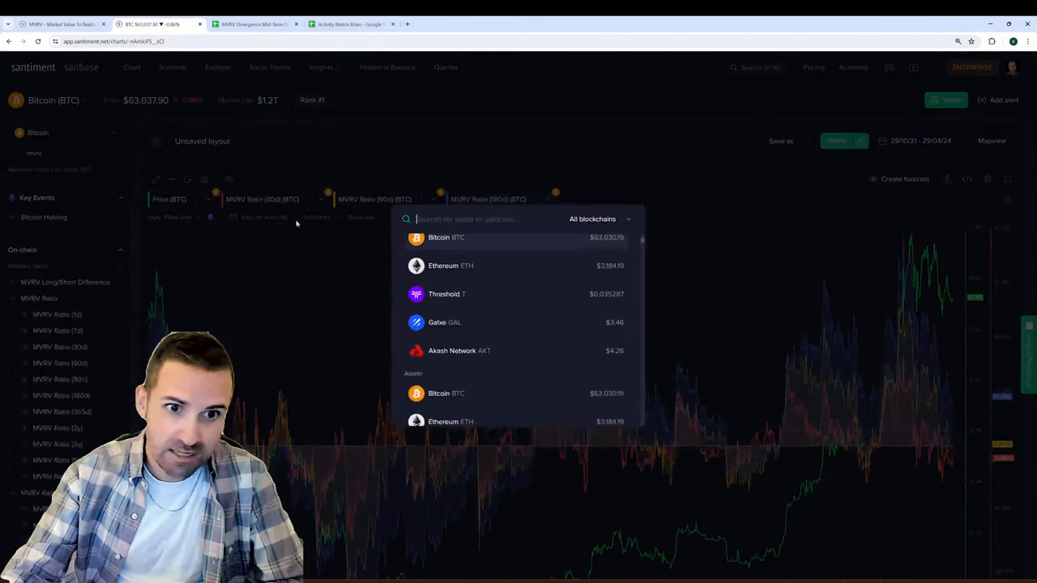
Chart Ethereum (ETH) instead of Bitcoin, then return to the Sheets divergence chart.
click(444, 265)
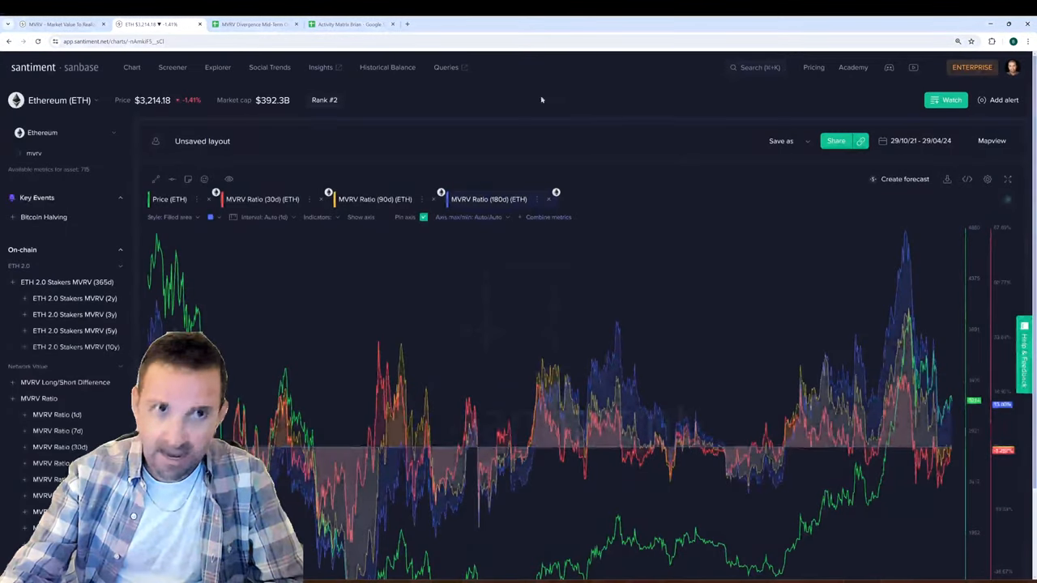
click(243, 19)
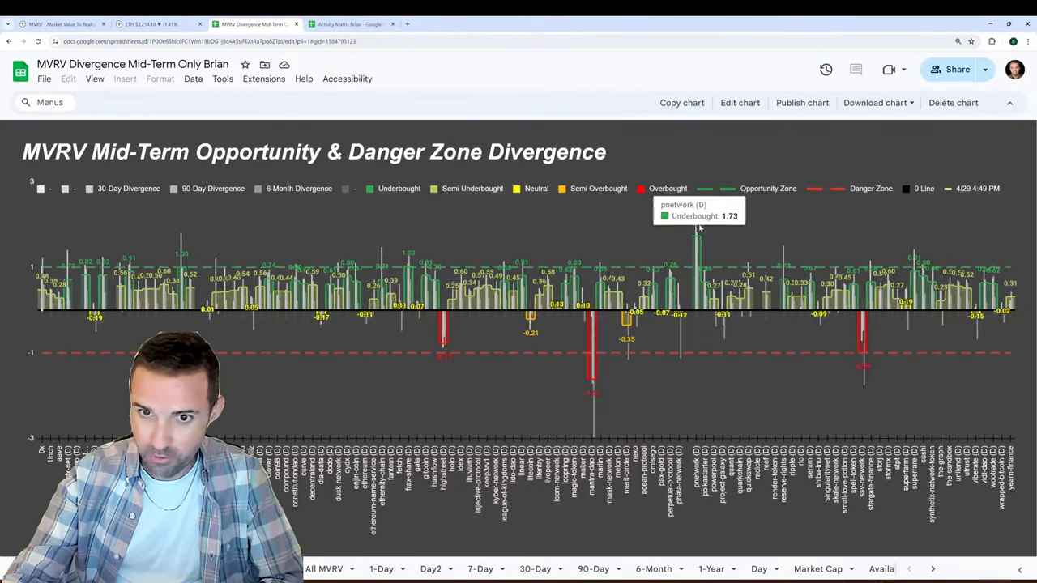
mouse_move(745, 230)
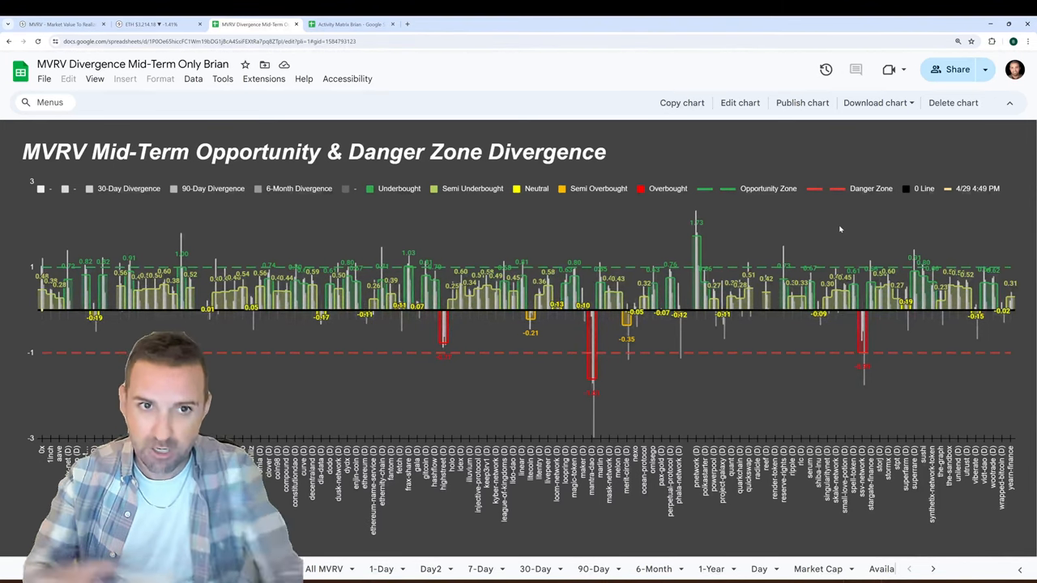
mouse_move(820, 233)
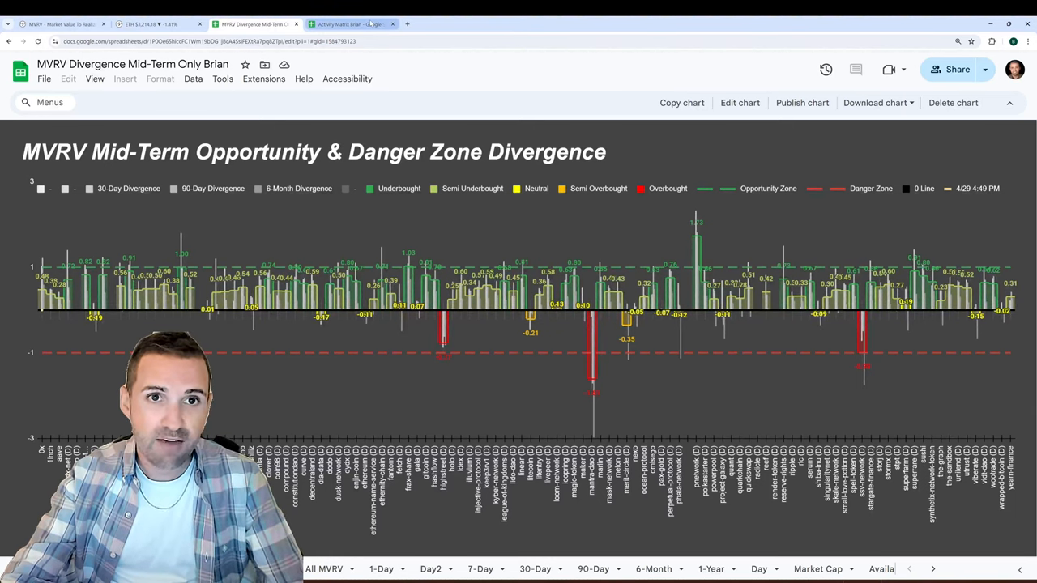
click(356, 25)
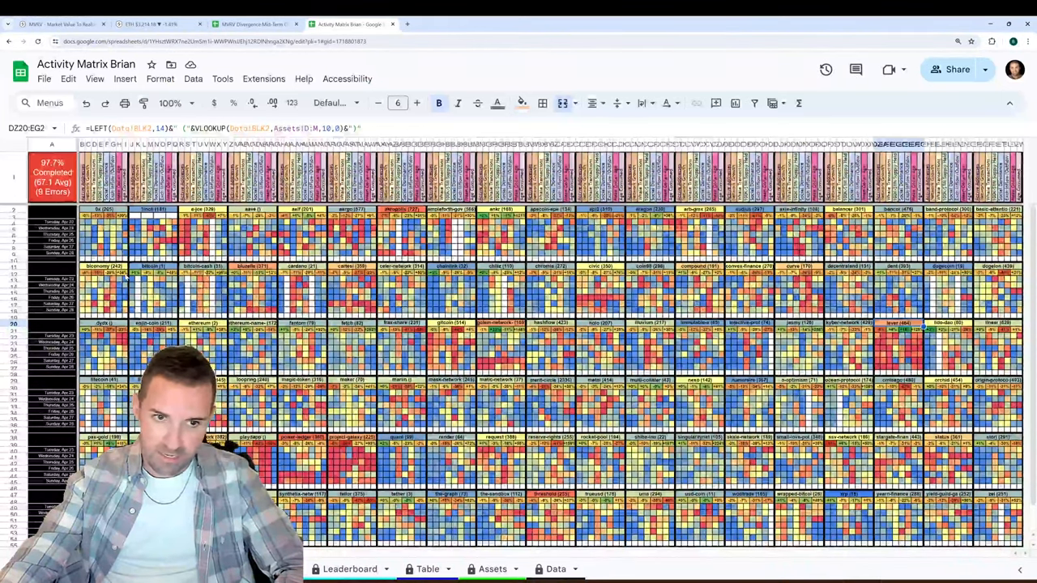
click(350, 569)
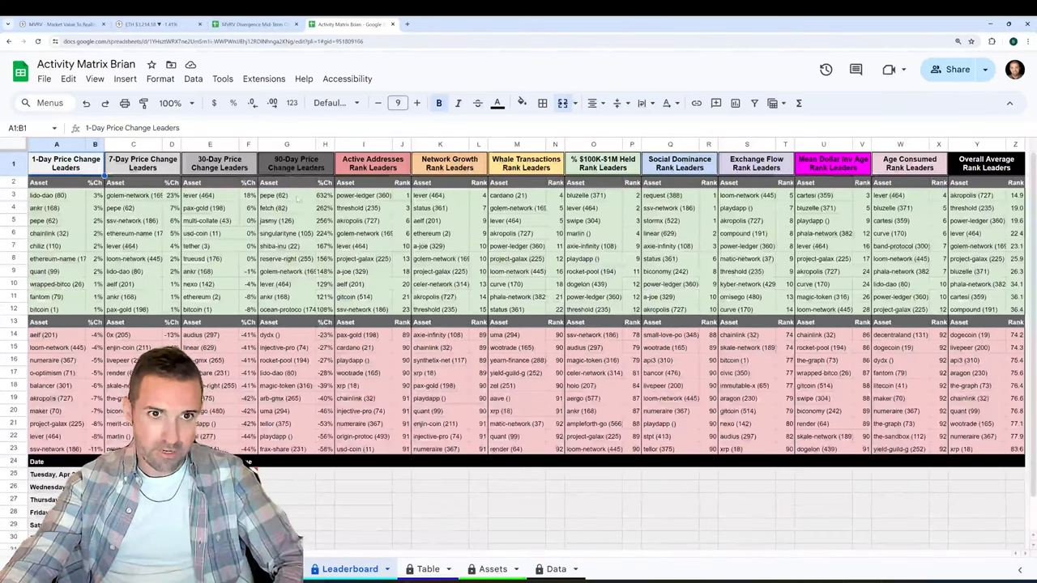
Review the Active Addresses and Whale Transactions rank-leader headings and a lookup formula.
click(373, 162)
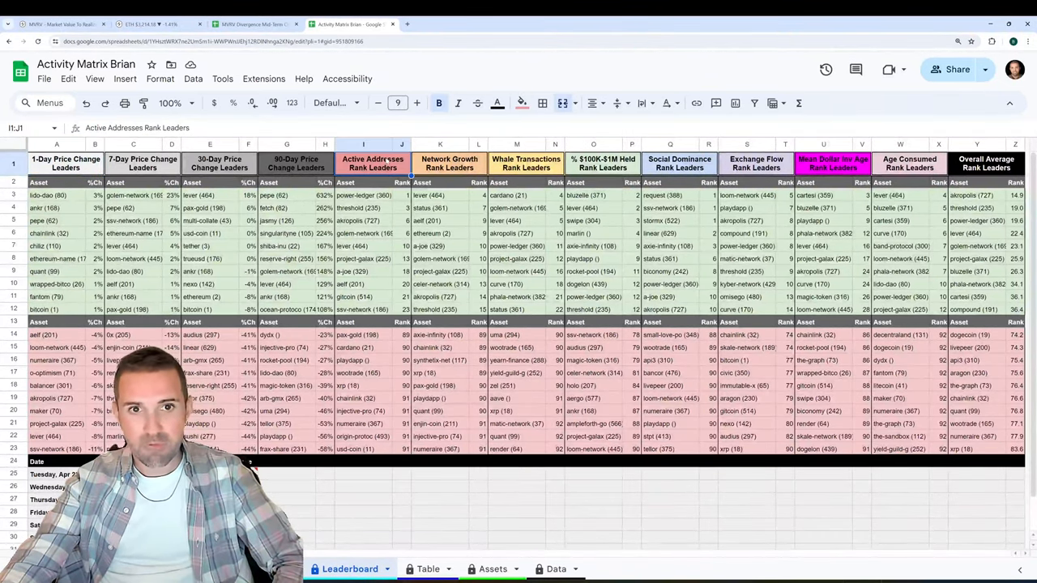
click(363, 194)
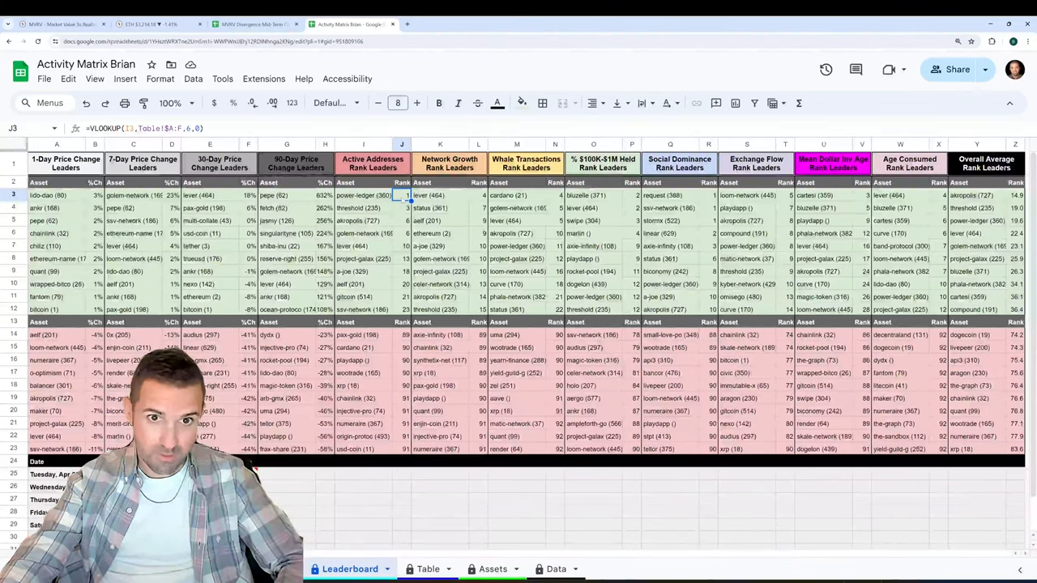
click(402, 207)
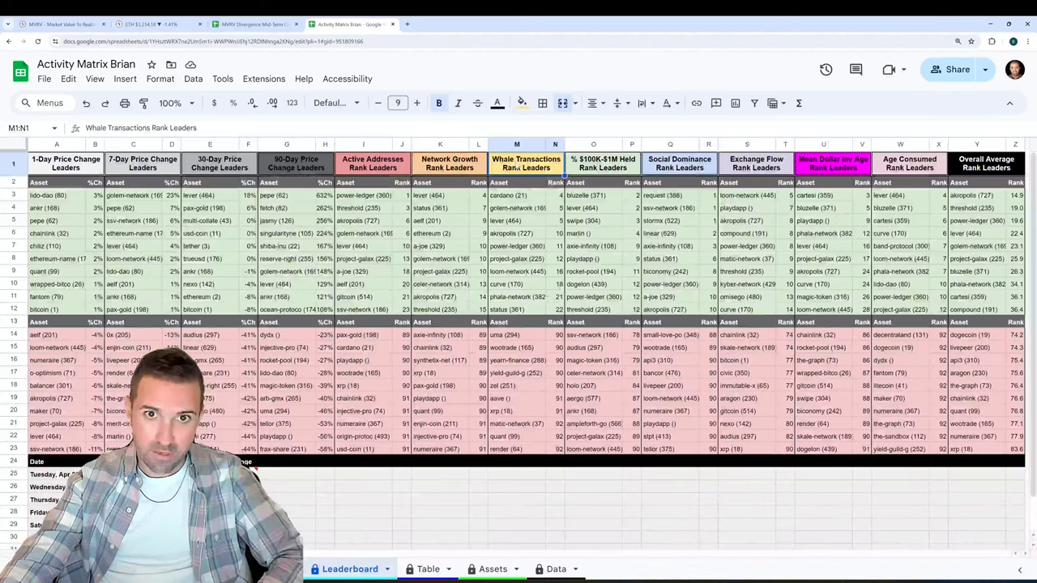
Review the Exchange Flow, Mean Dollar Inv Age and Age Consumed rank-leader headings.
click(603, 162)
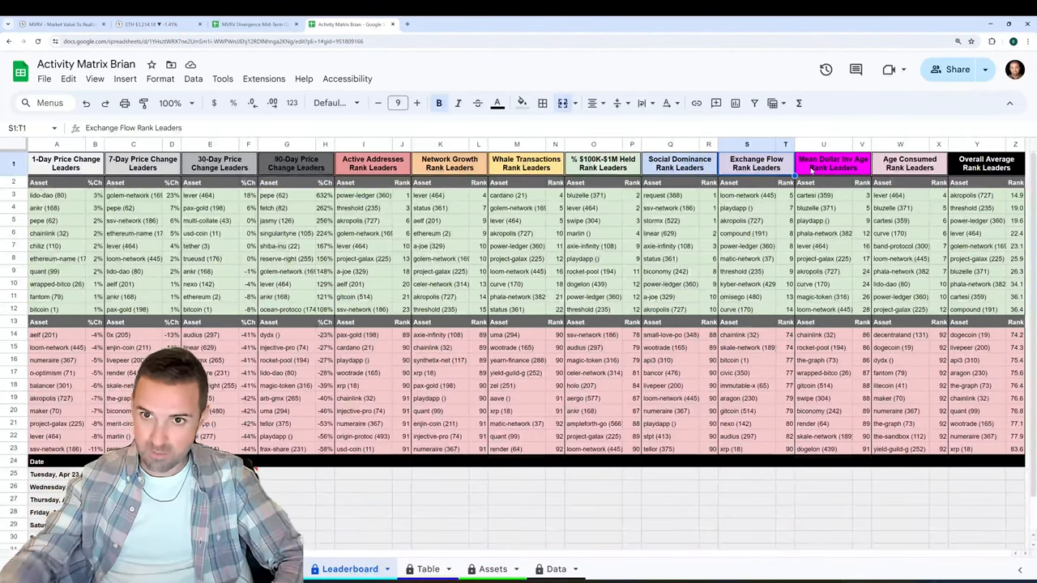
click(833, 162)
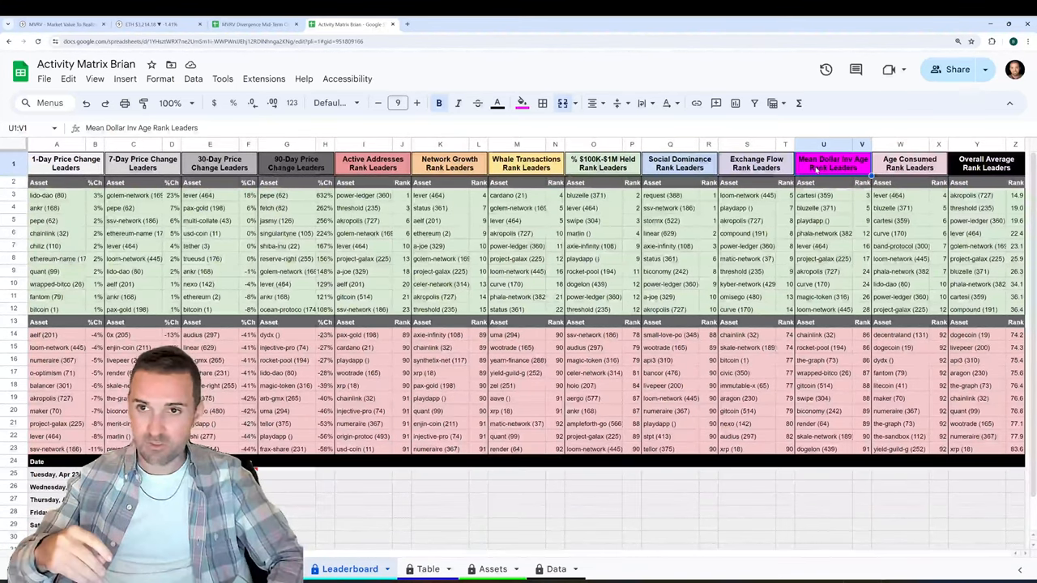
click(911, 164)
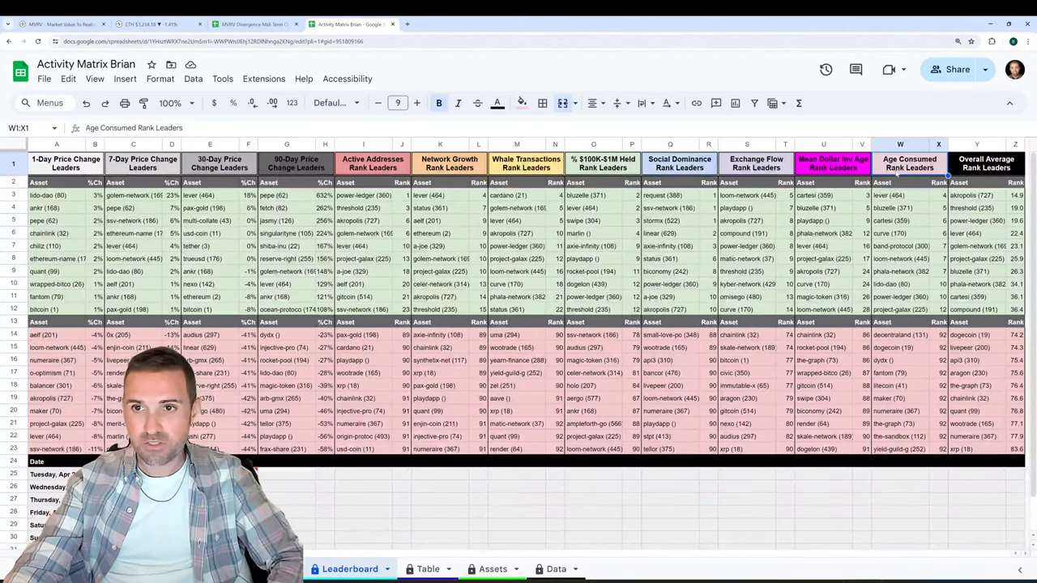